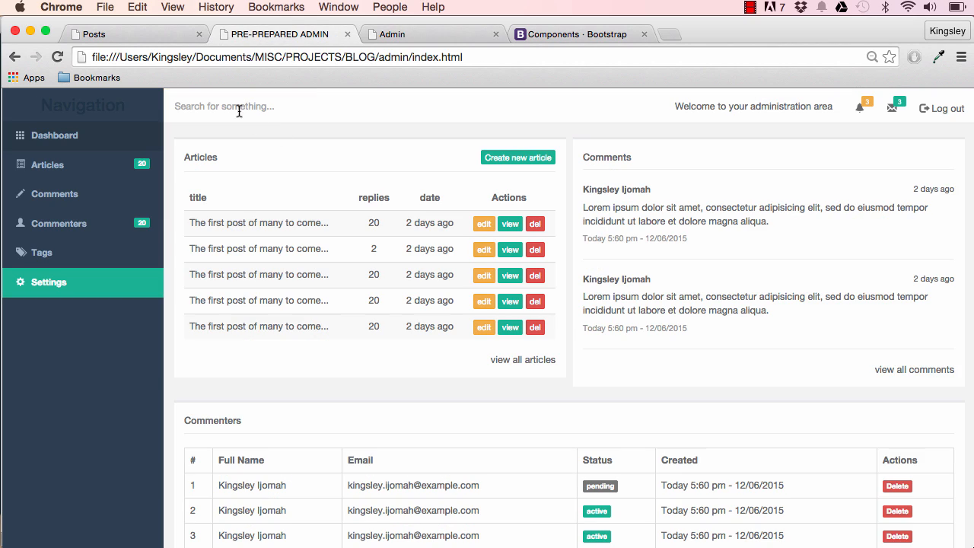
Add a row div with a header holding col-md-5 and col-md-7 columns
type("adf")
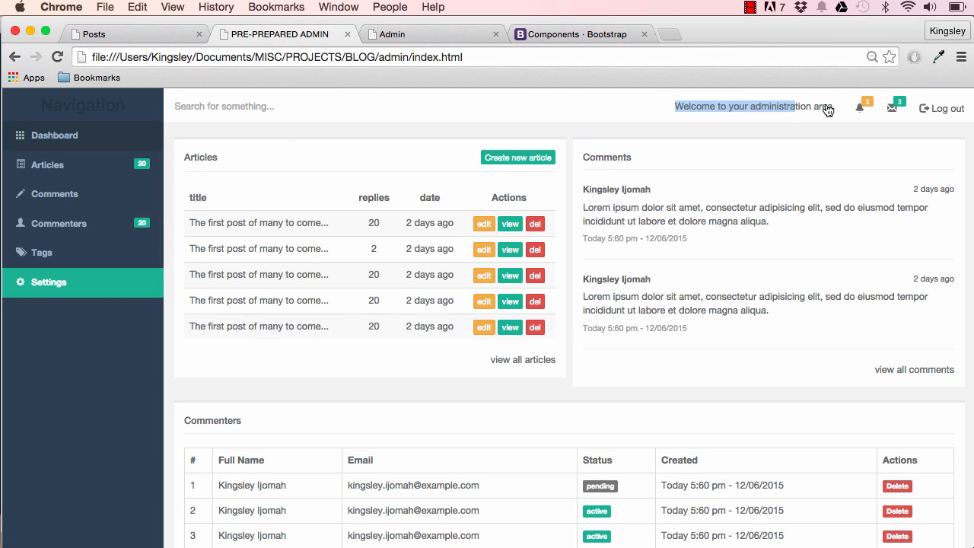
scroll("down", 3)
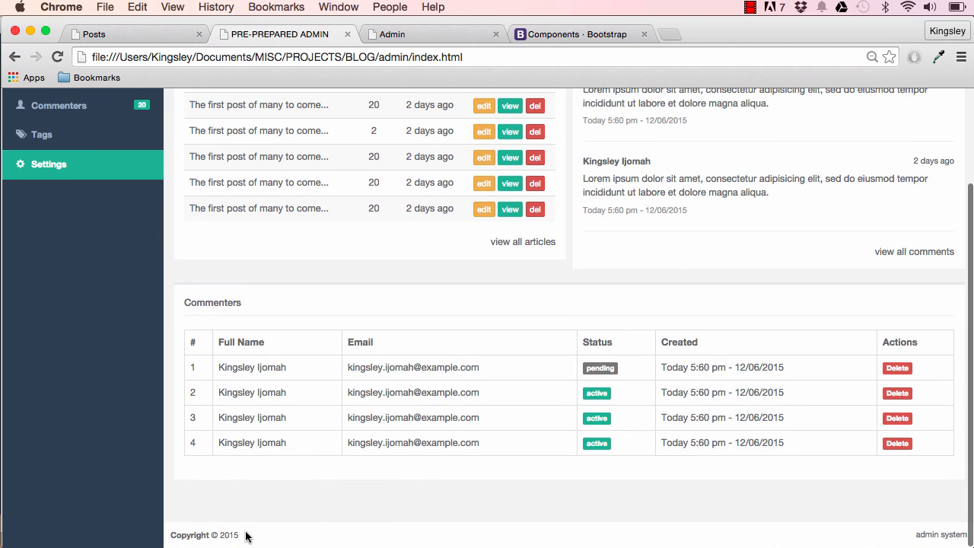
mouse_move(951, 536)
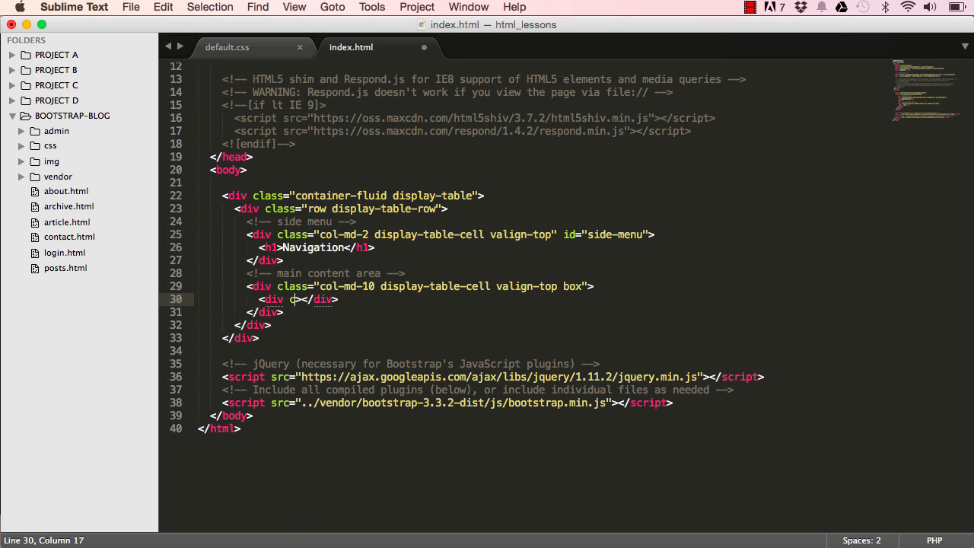
type("class=\"row\"")
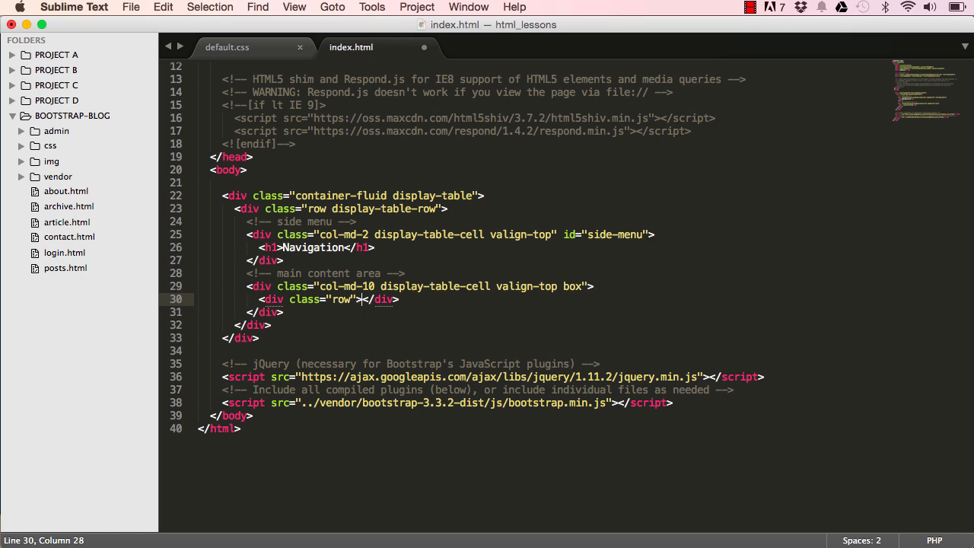
type("header>")
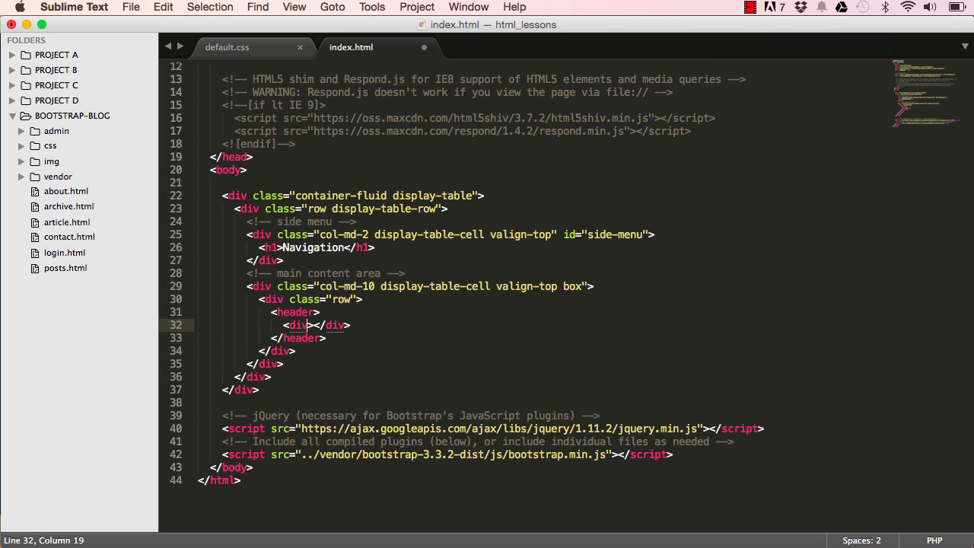
type("class=\"col\"")
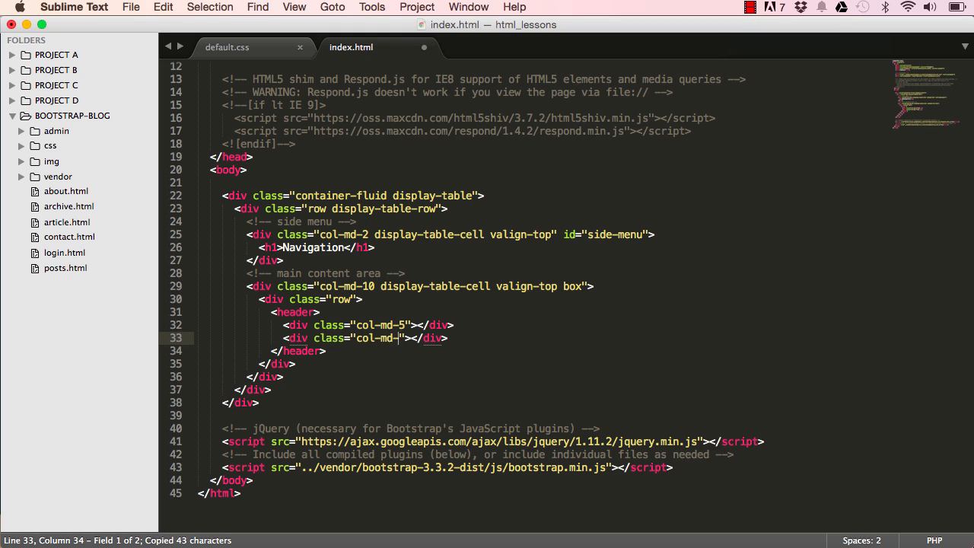
type("7")
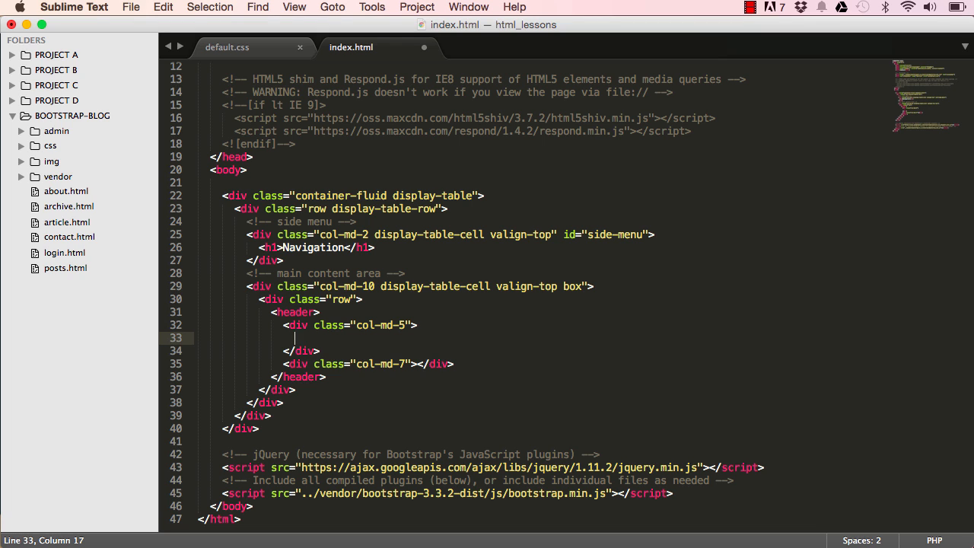
Put a text input with placeholder "Search for something..." in the col-md-5 column
type("<")
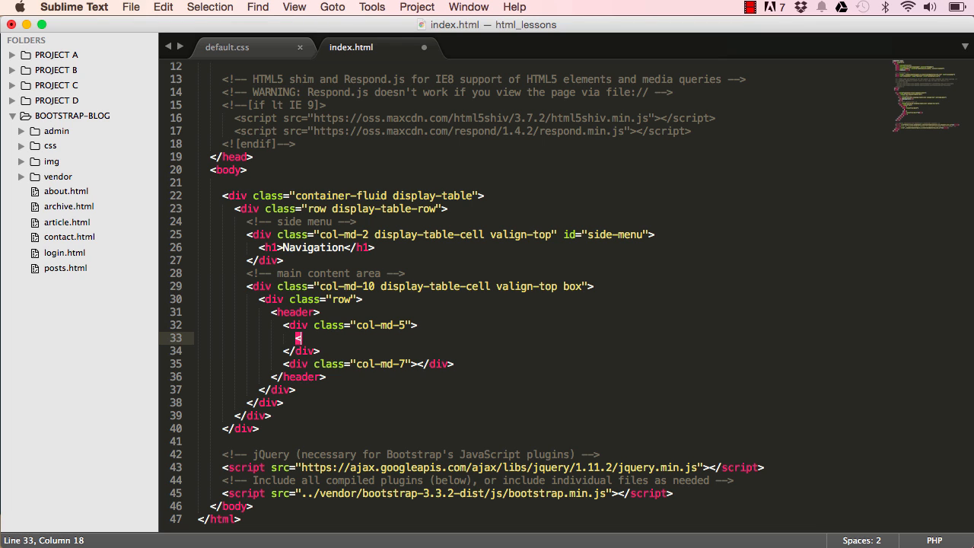
type("input type=\"text\">")
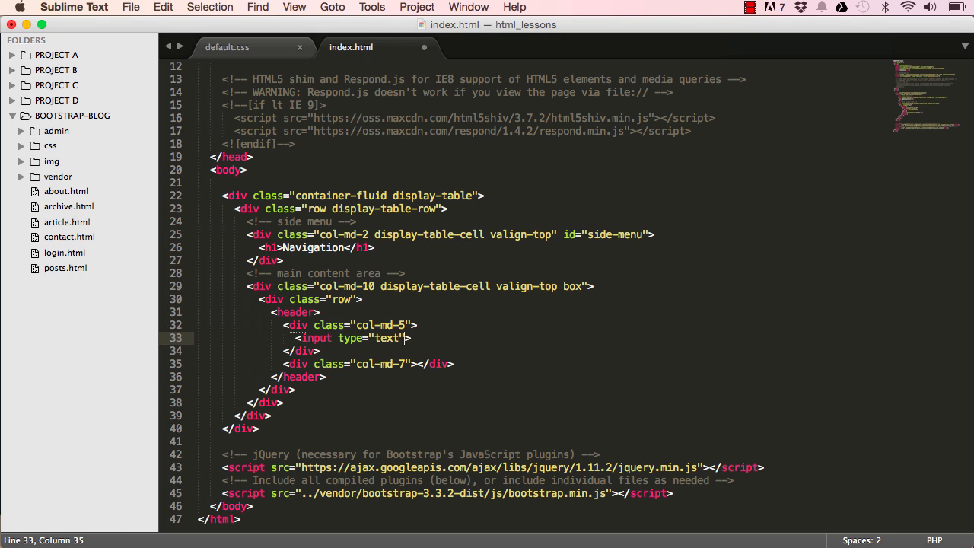
type("placeholder")
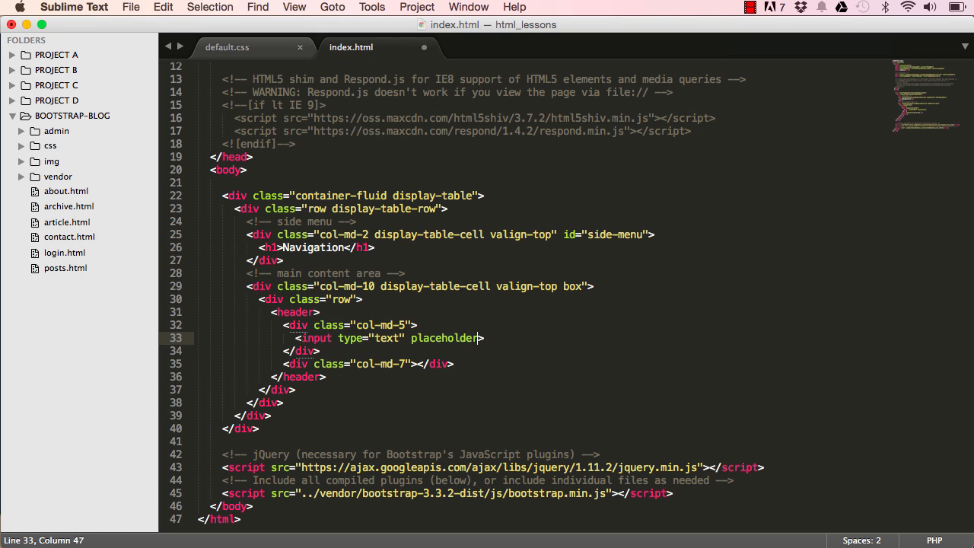
type("=\"\"")
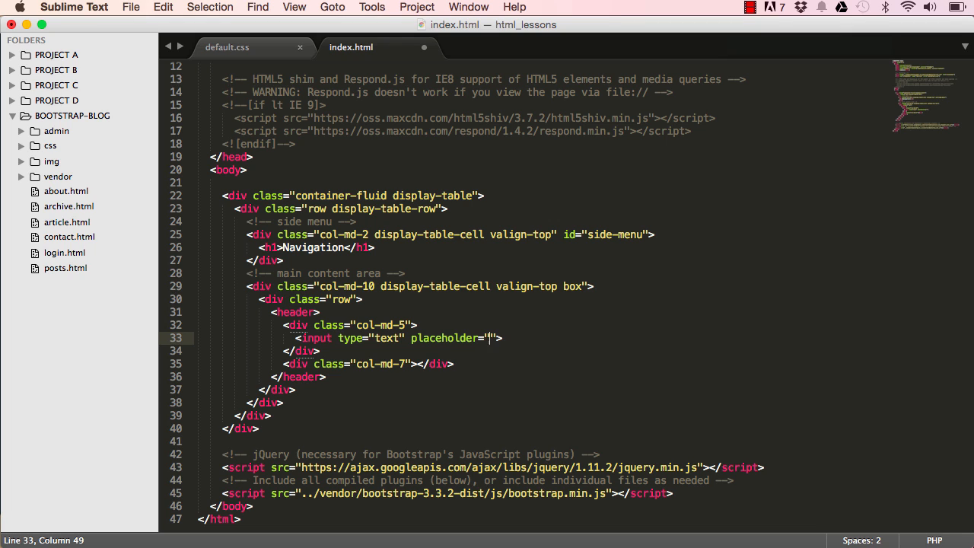
type("Search for")
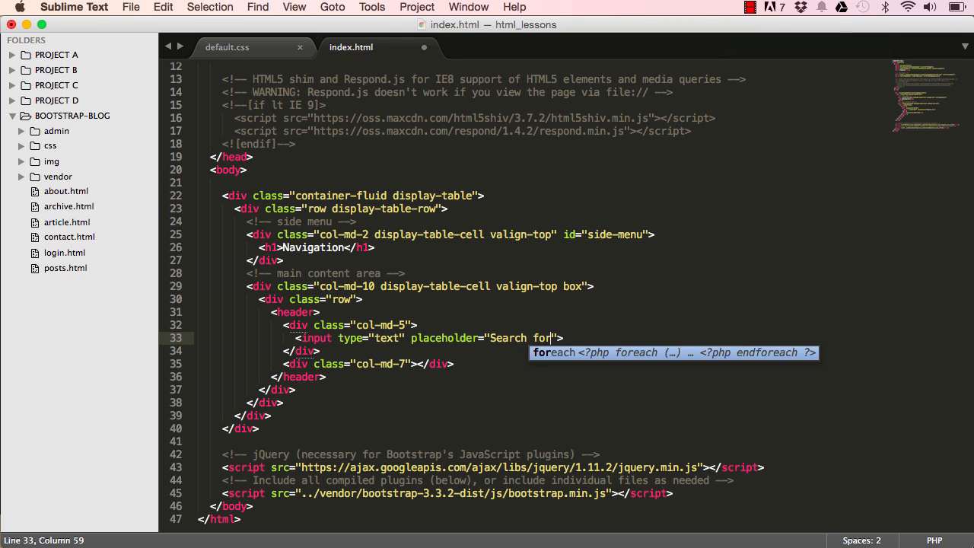
type("something...")
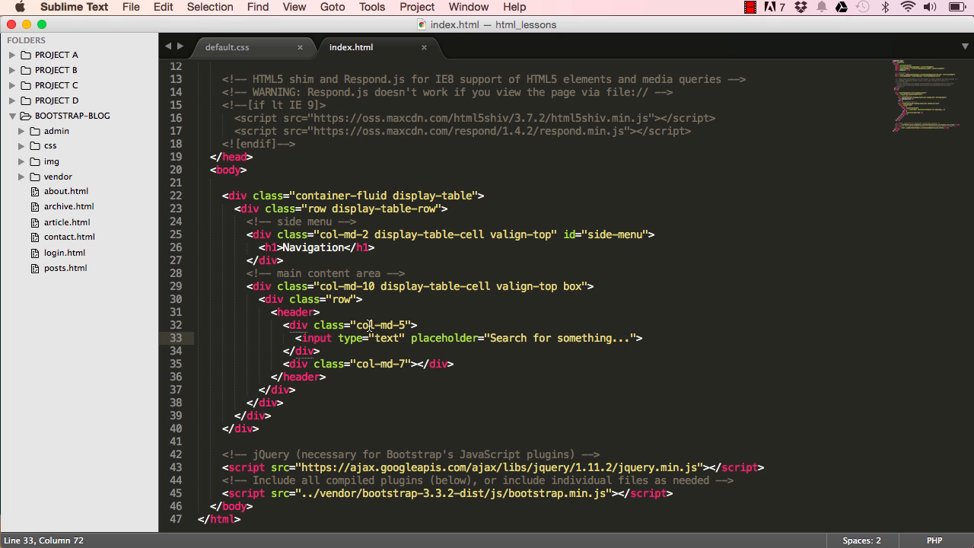
Add a ul/li reading "Welcome to your administration area" in col-md-7, save and reload the Admin tab
scroll("down", 3)
type("<ul>")
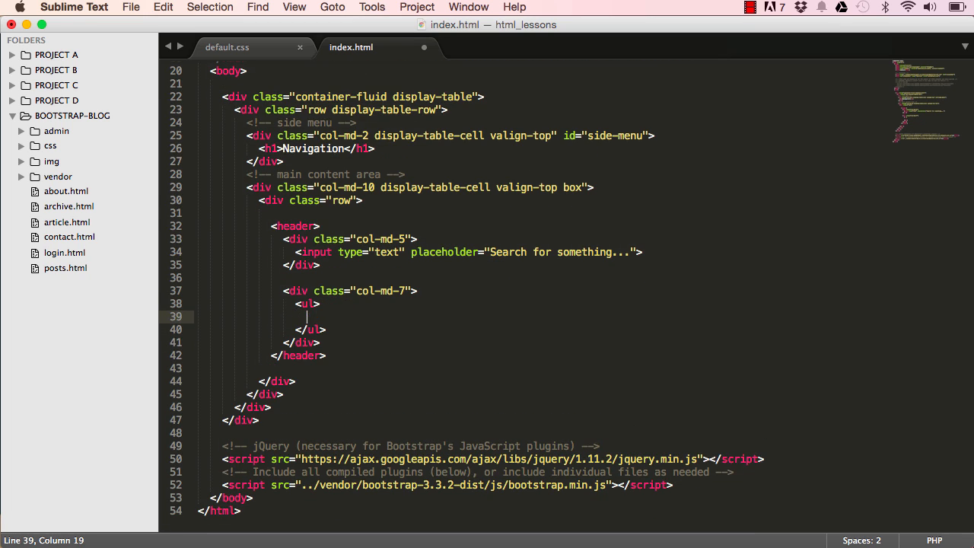
type("<li></li>")
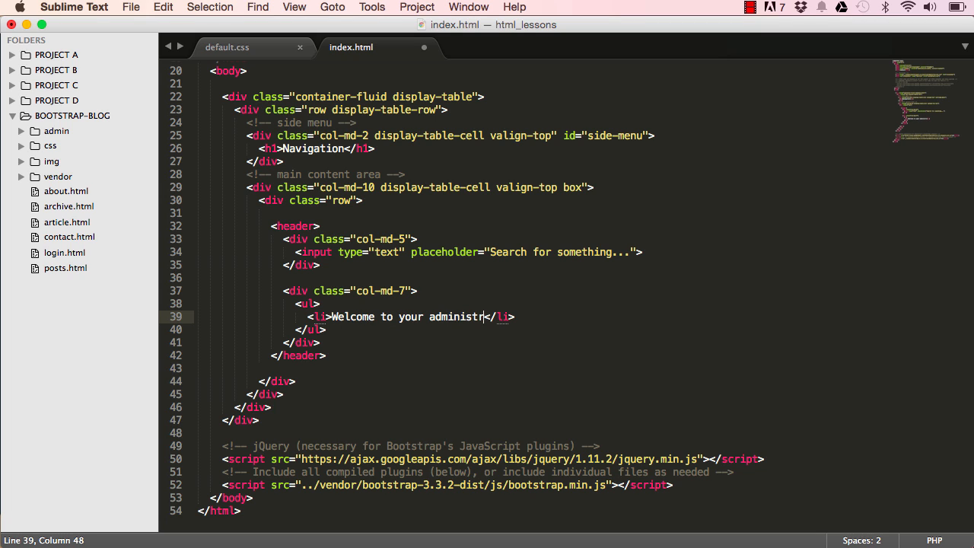
type("ation are")
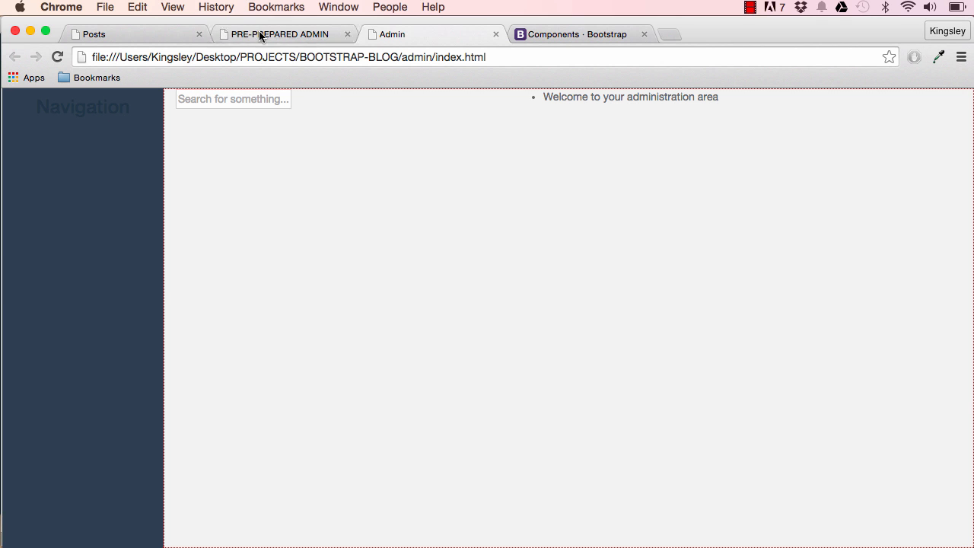
left_click(281, 34)
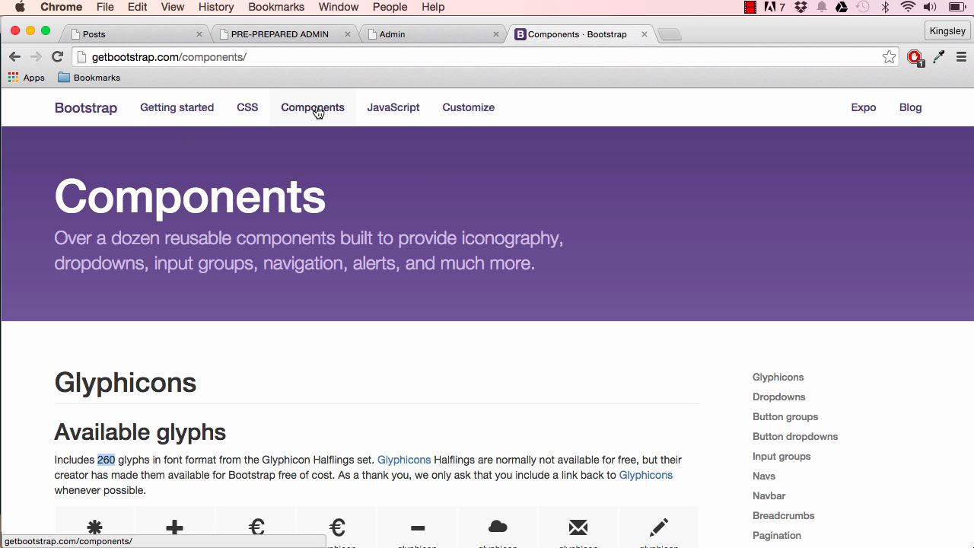
scroll("down", 3)
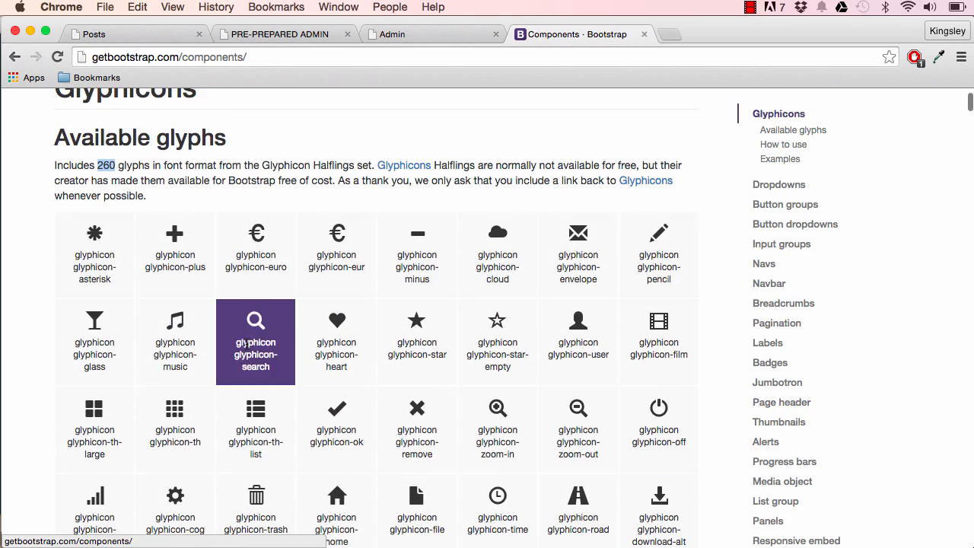
scroll("down", 3)
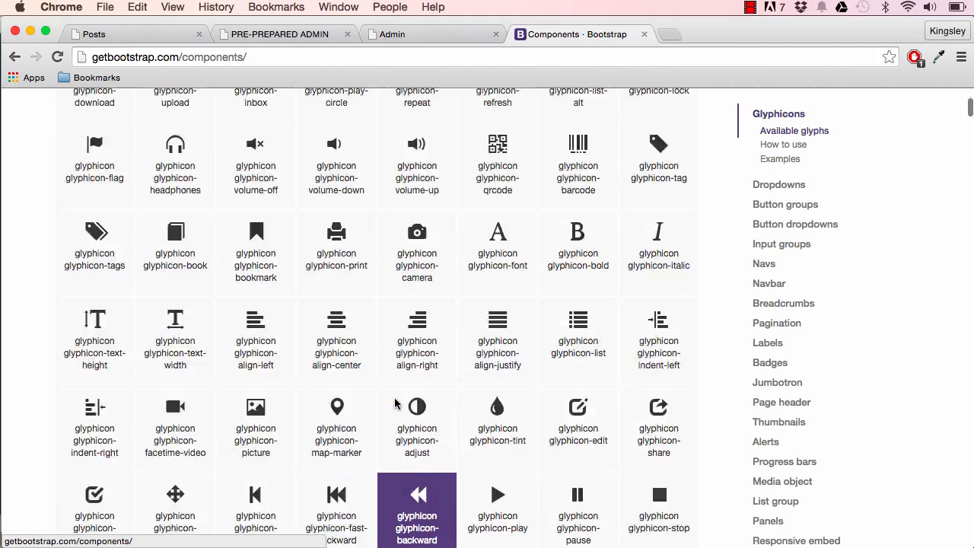
scroll("up", 3)
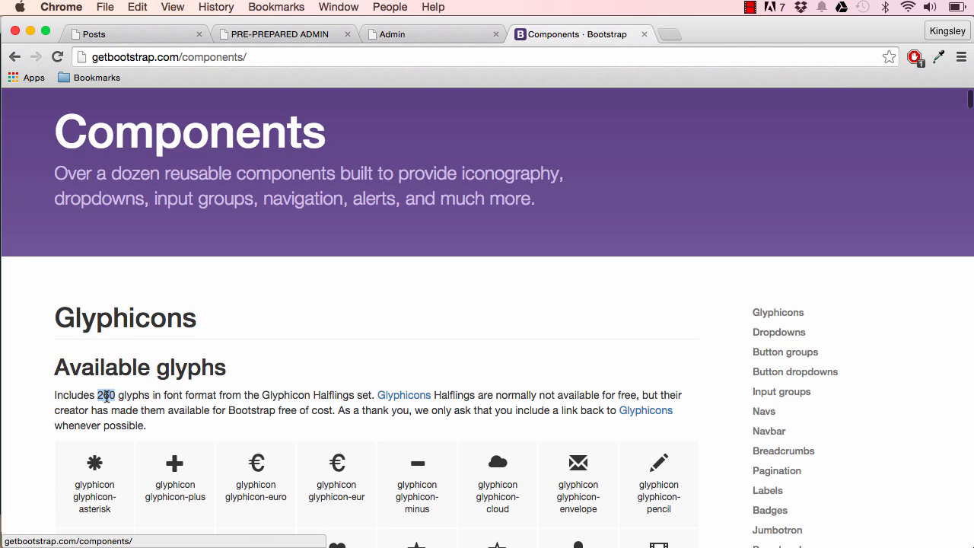
scroll("down", 3)
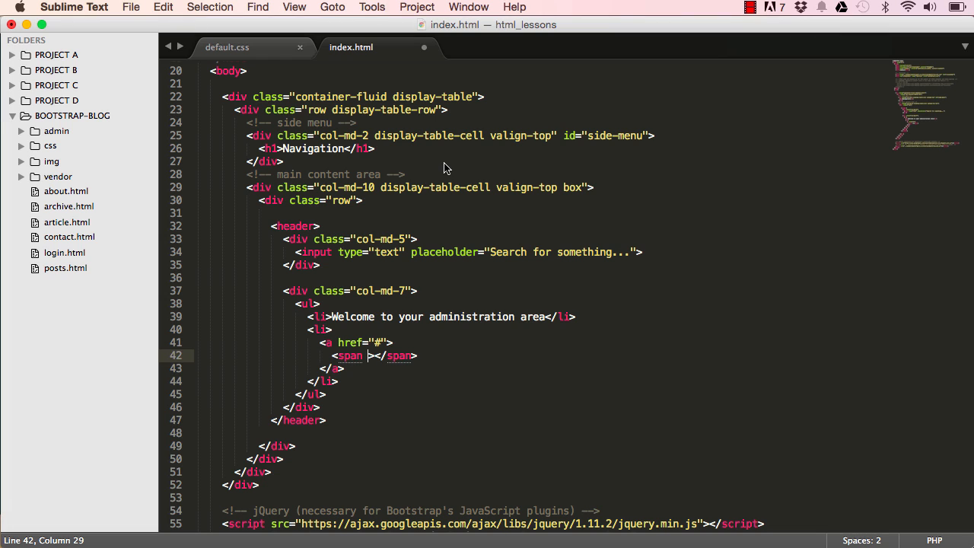
Give the span class="glyphicon glyphicon-bell" and save index.html
scroll("down", 3)
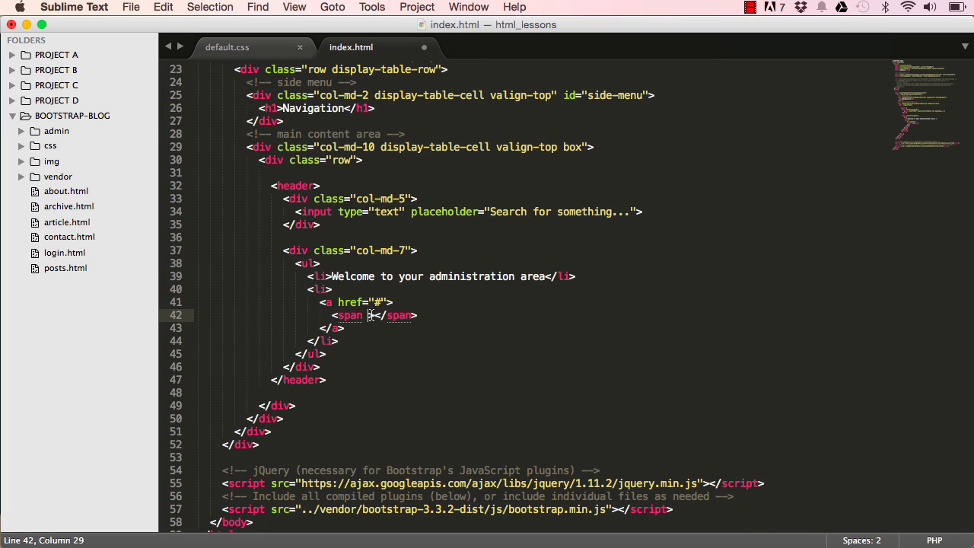
type("class=\"\"")
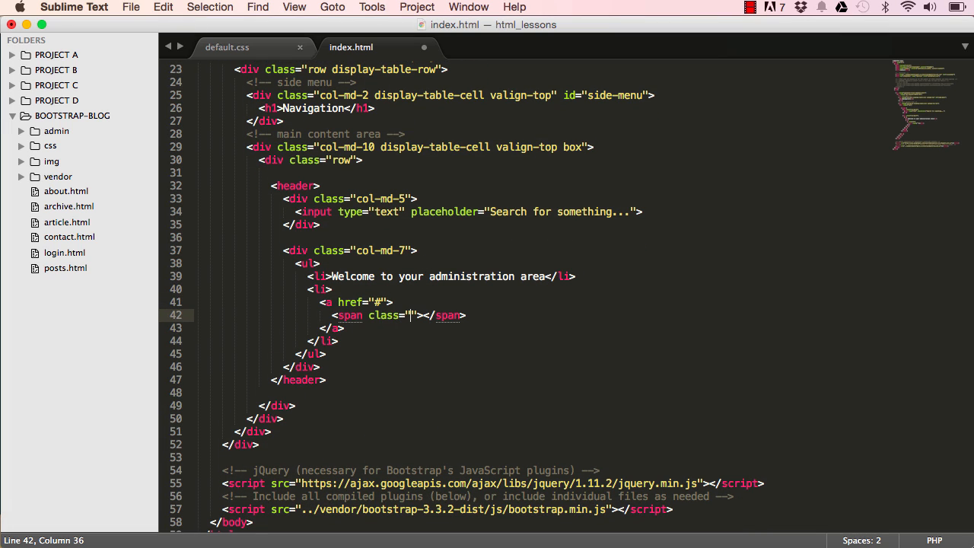
type("glyph")
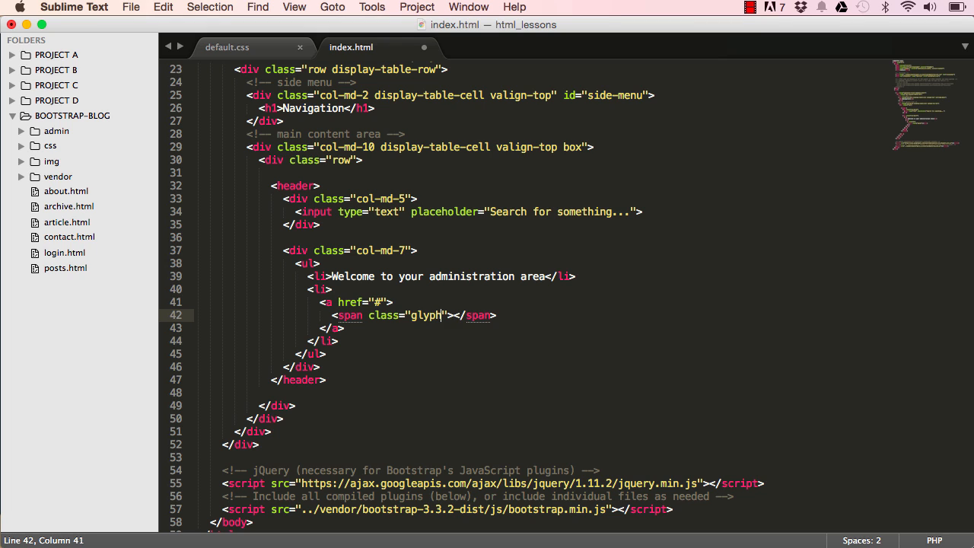
type("icon")
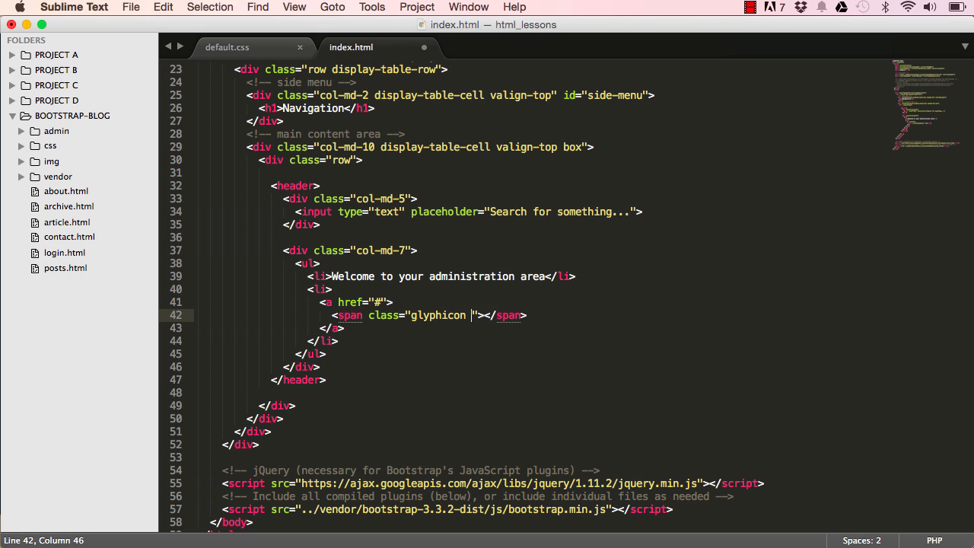
type("glyphicon-bell")
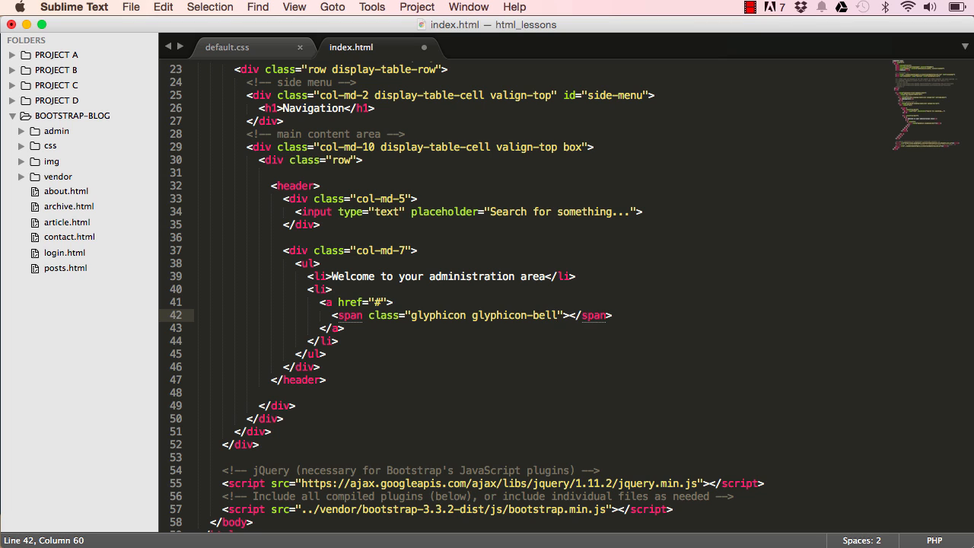
key("cmd+s")
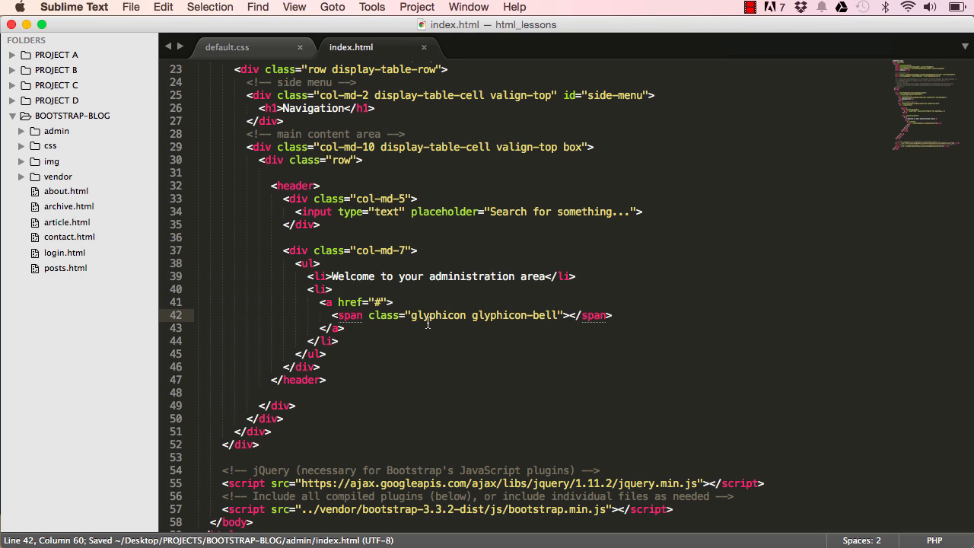
mouse_move(564, 332)
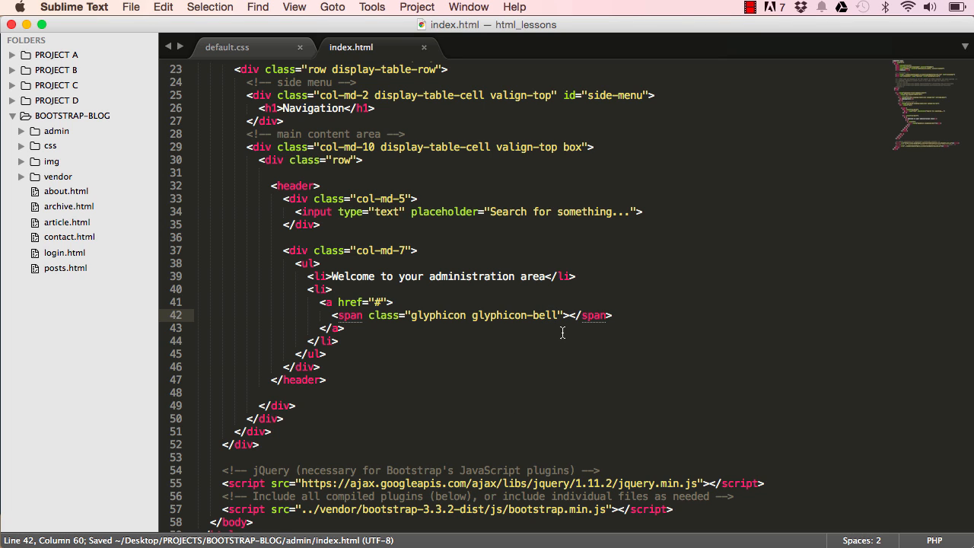
Add aria-hidden="true" to the bell span and check the icon in Chrome
type("arial")
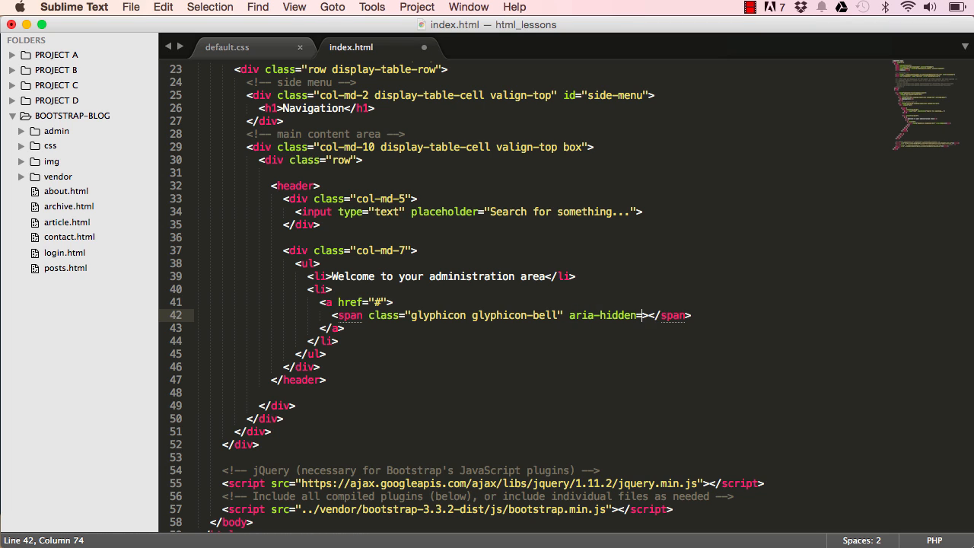
type("true\"")
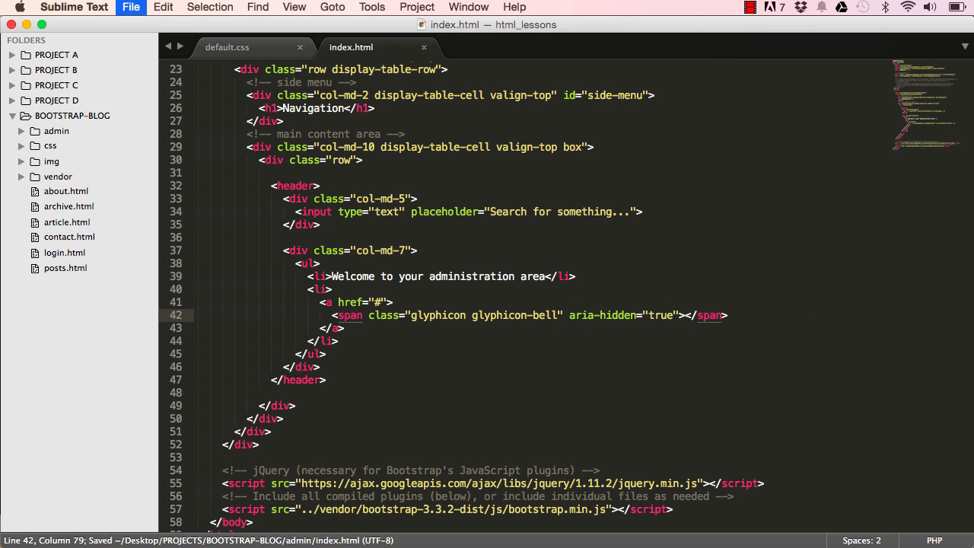
double_click(603, 315)
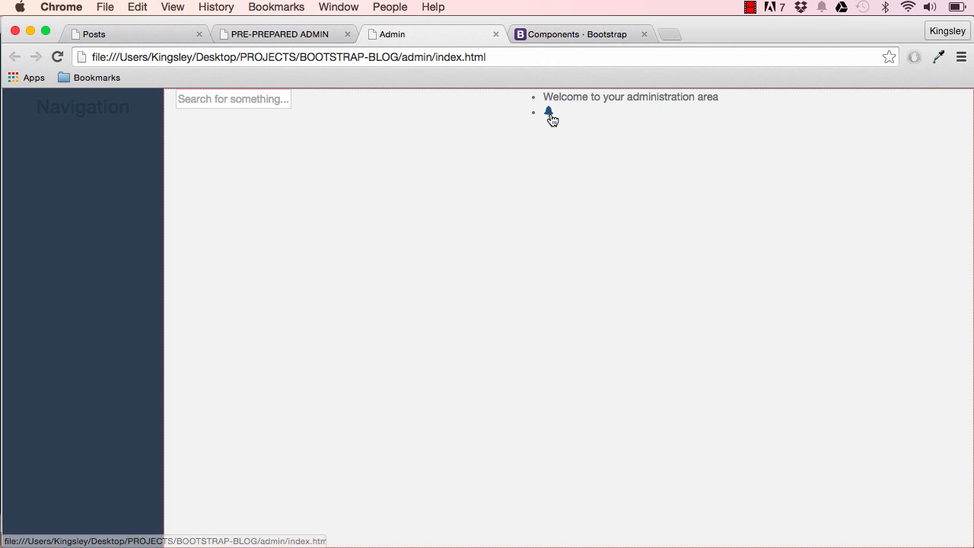
mouse_move(549, 113)
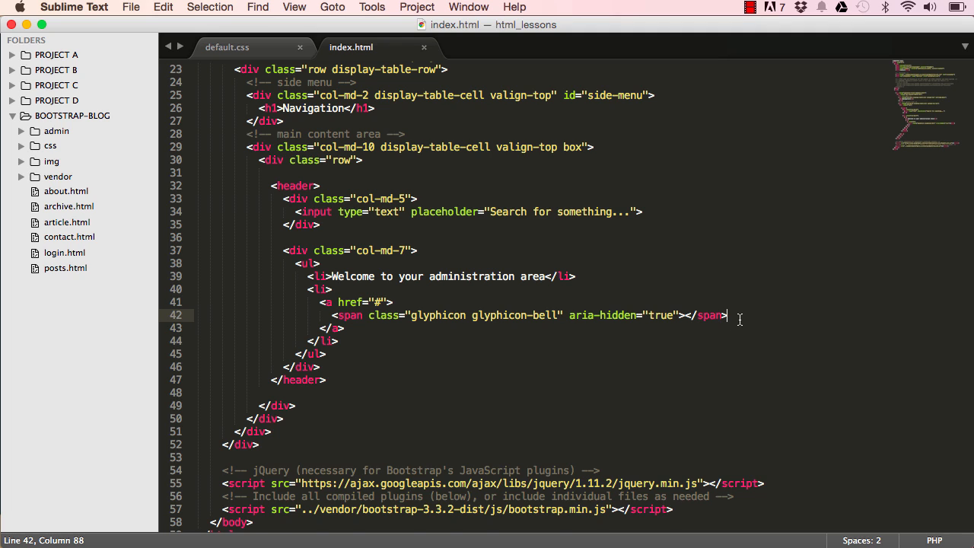
Add a <span class="label label-warning">3</span> badge after the bell and check it in Chrome
key("enter")
type("<span clas></span>")
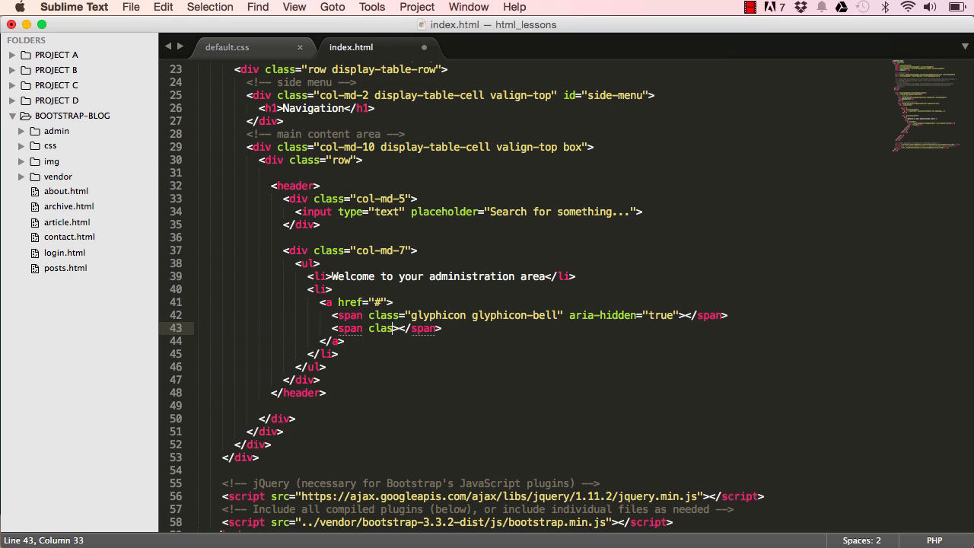
type("label\"")
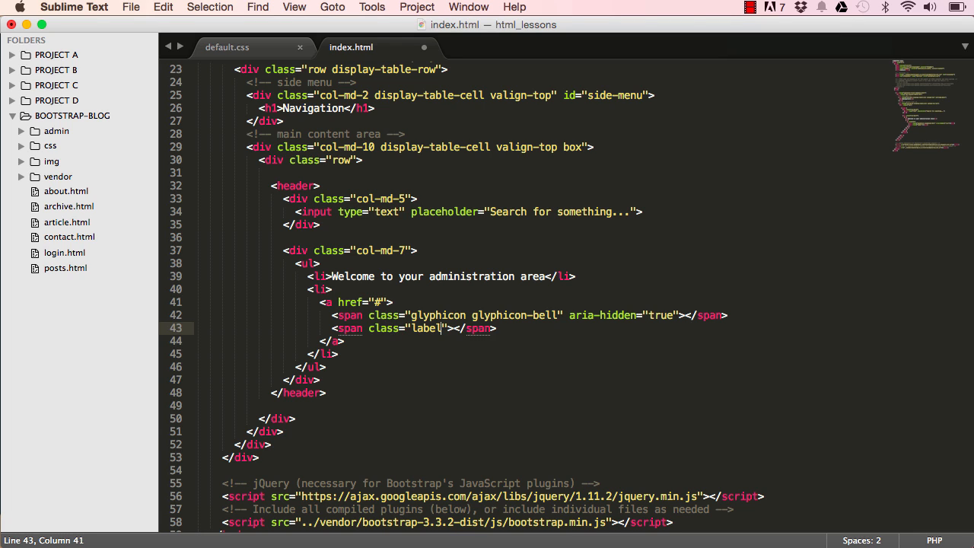
type("label-warnin")
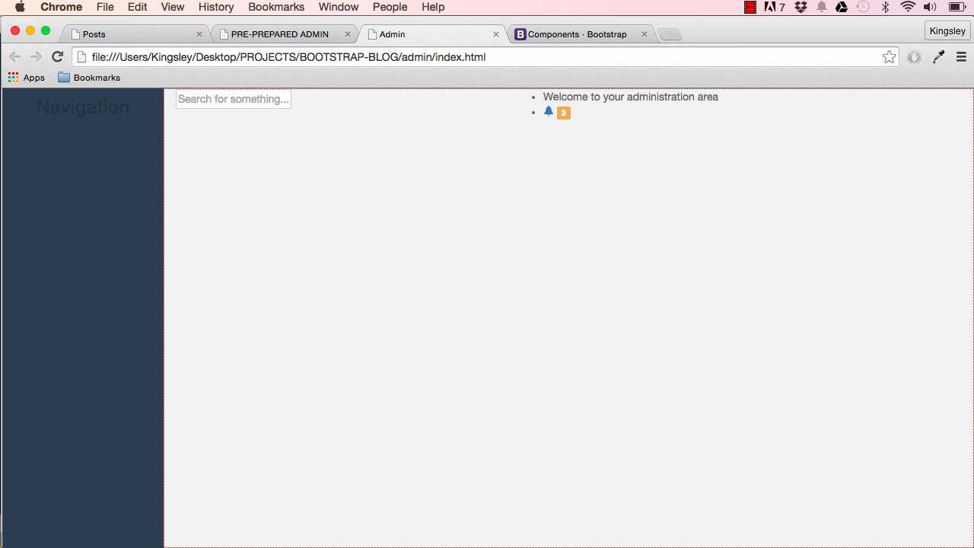
key("cmd+tab")
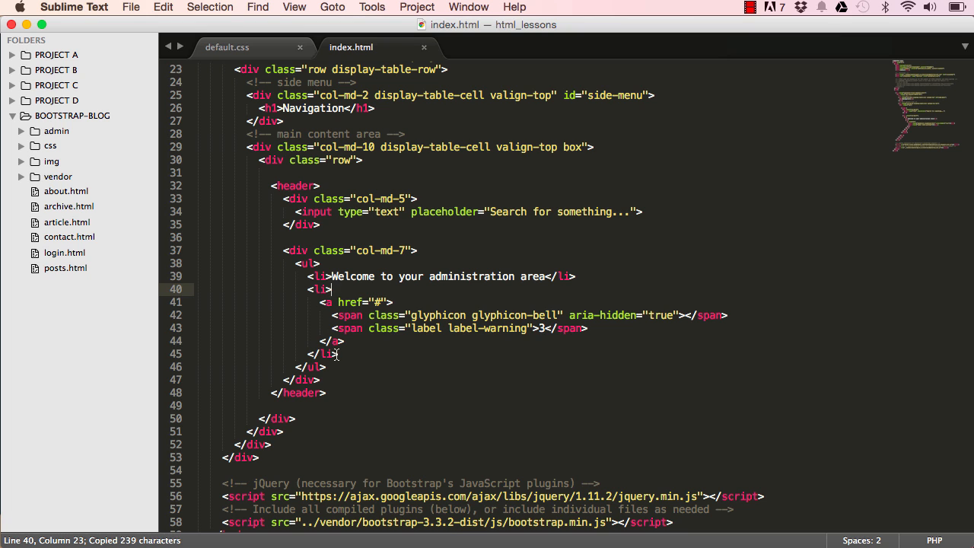
Duplicate the list item as an envelope icon with a label-message 3 badge and save
left_click_drag(331, 289, 338, 353)
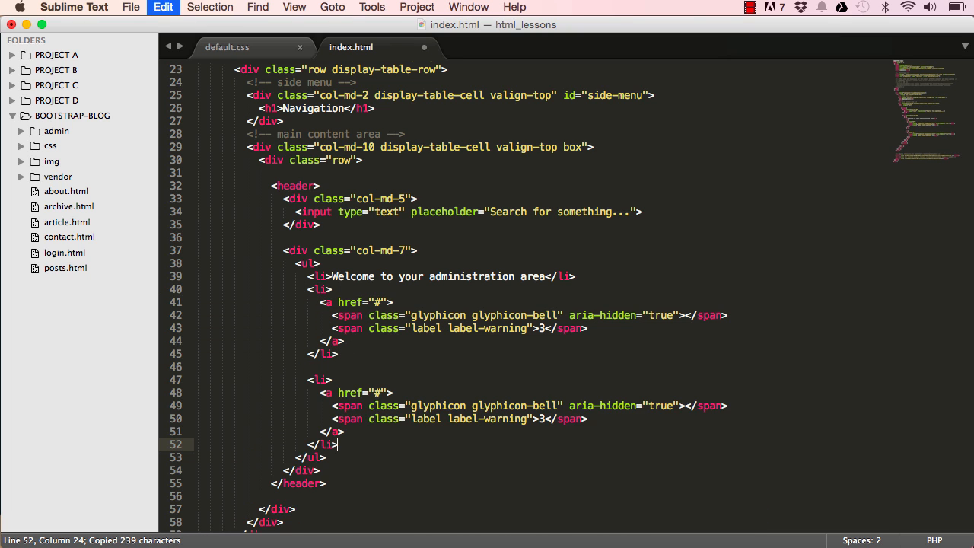
scroll("down", 3)
type("envelope")
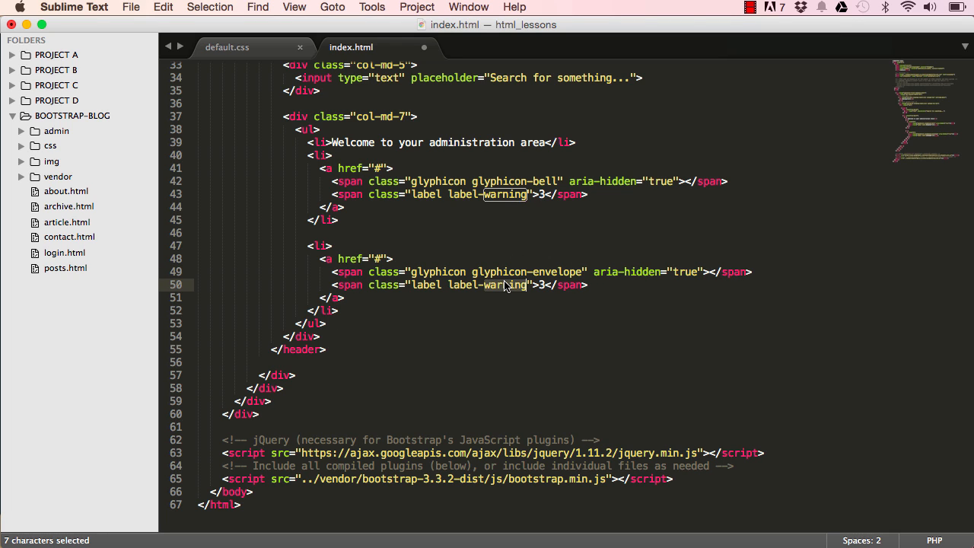
type("message")
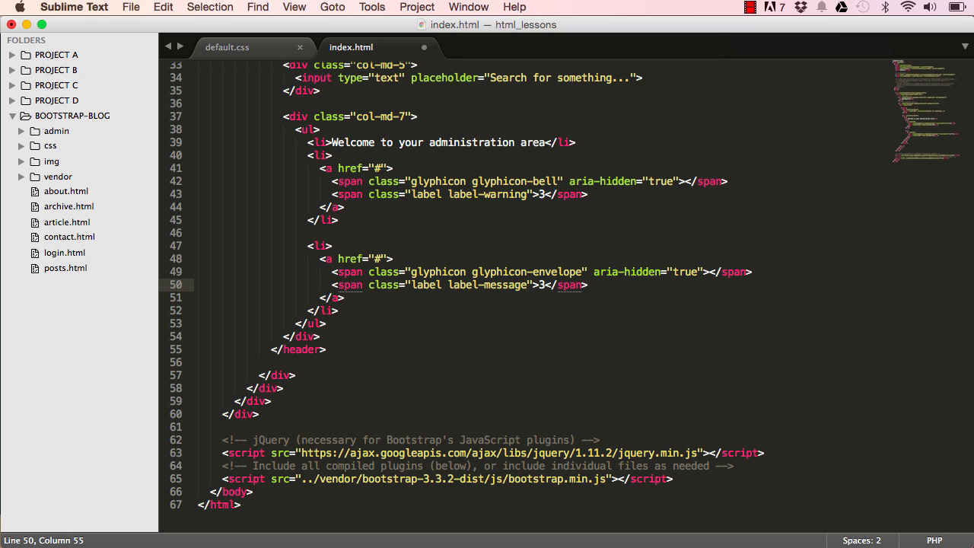
key("cmd+s")
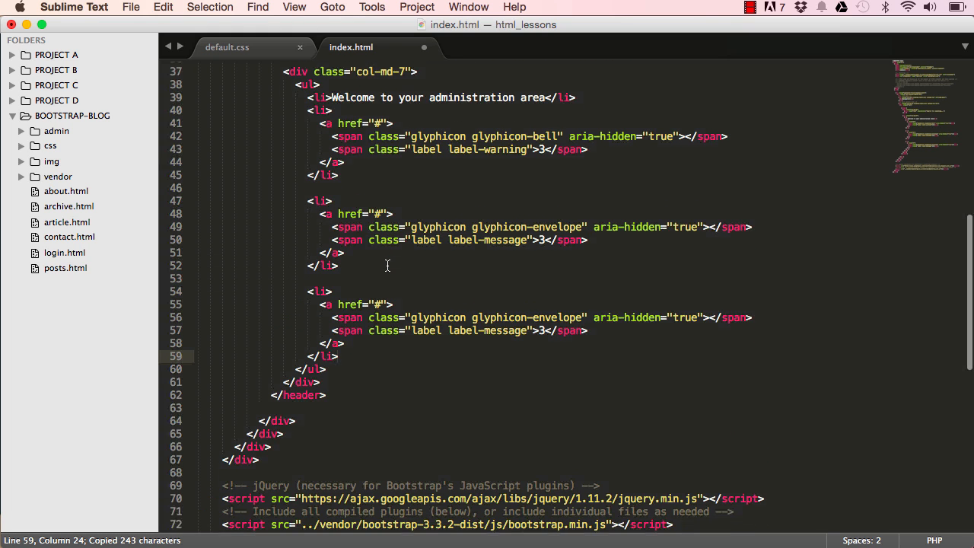
Add a third item with glyphicon-log-out and the text "log out"
scroll("down", 3)
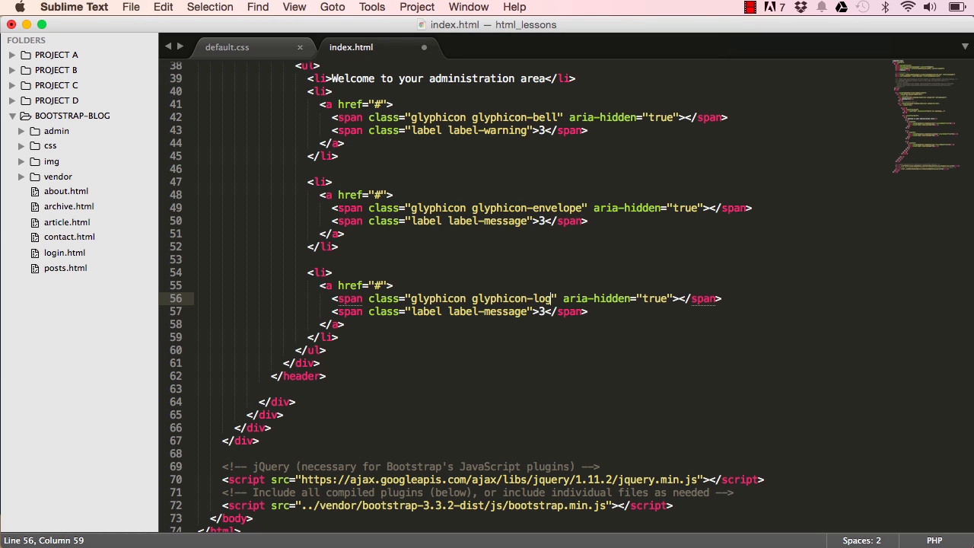
type("-out")
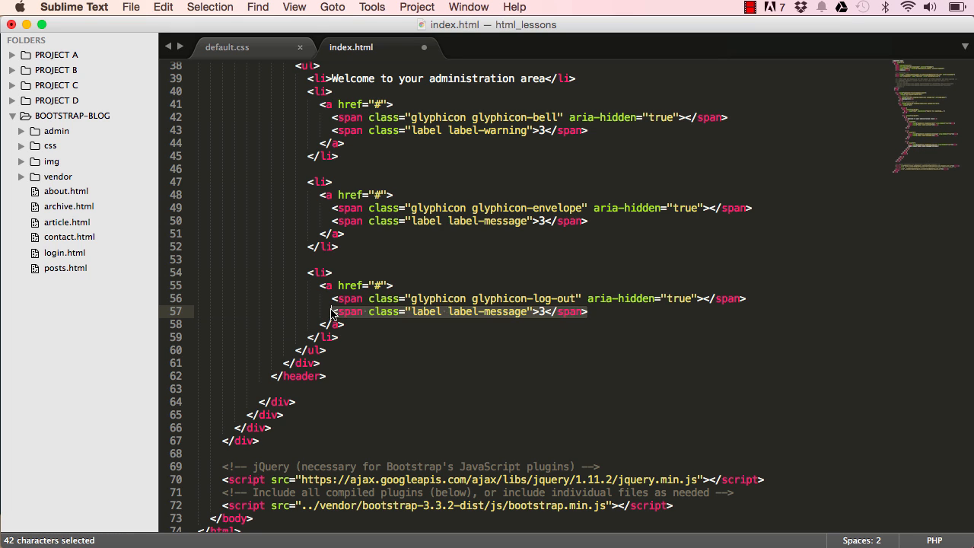
type("log out")
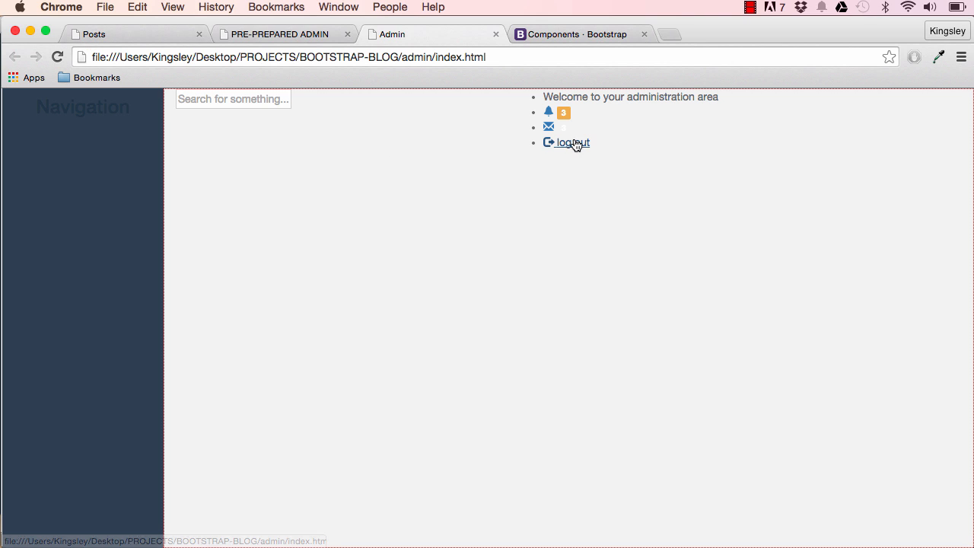
mouse_move(536, 113)
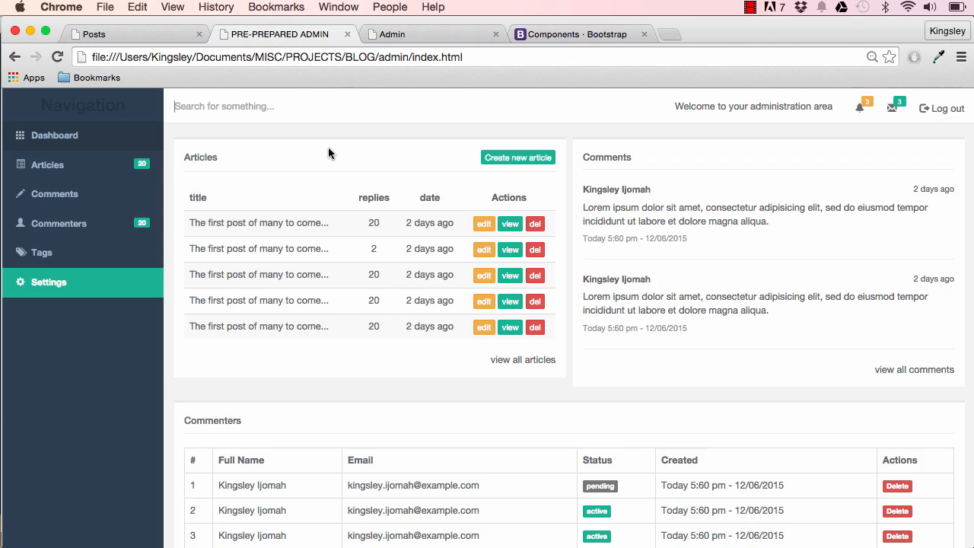
scroll("down", 3)
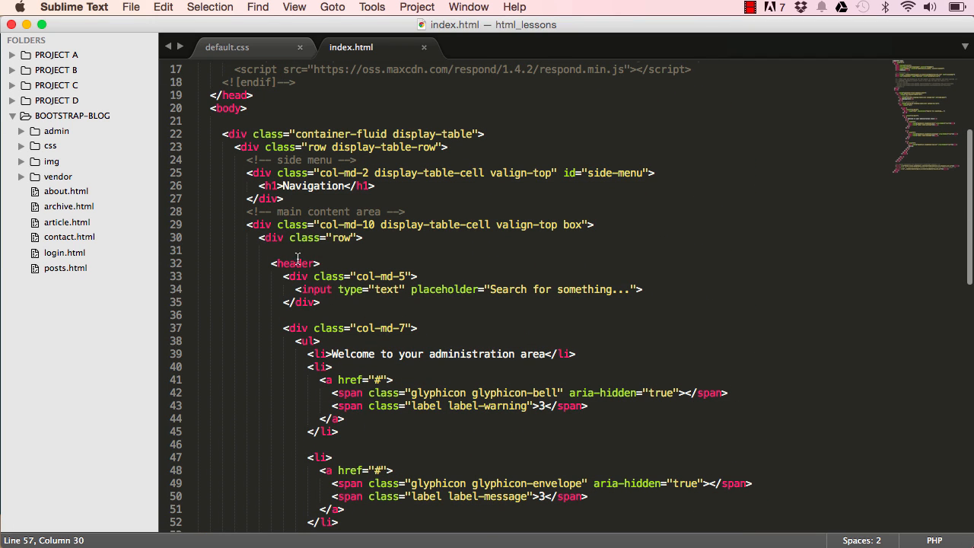
Add a second row div containing a <footer> with an empty-class div inside
left_click(187, 237)
type("<div></div>")
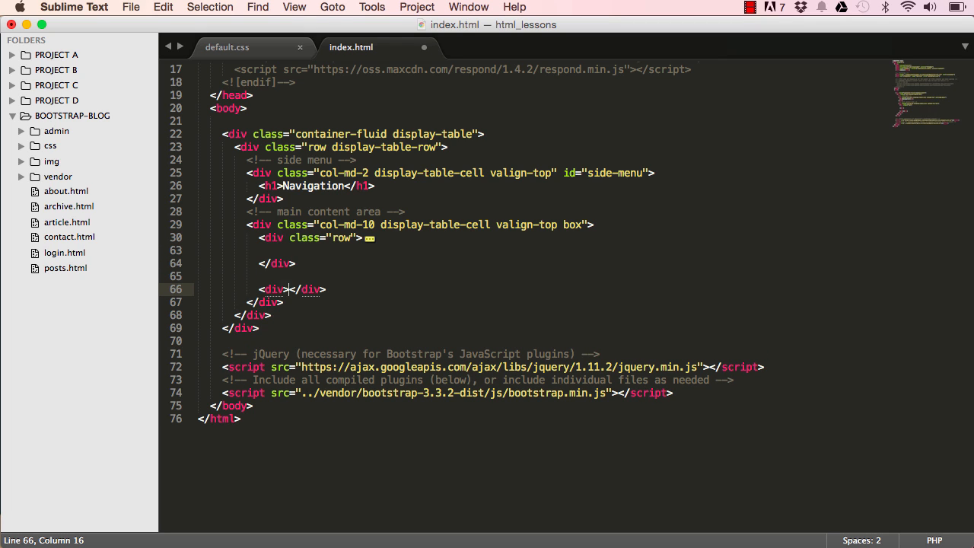
type("class=\"\"")
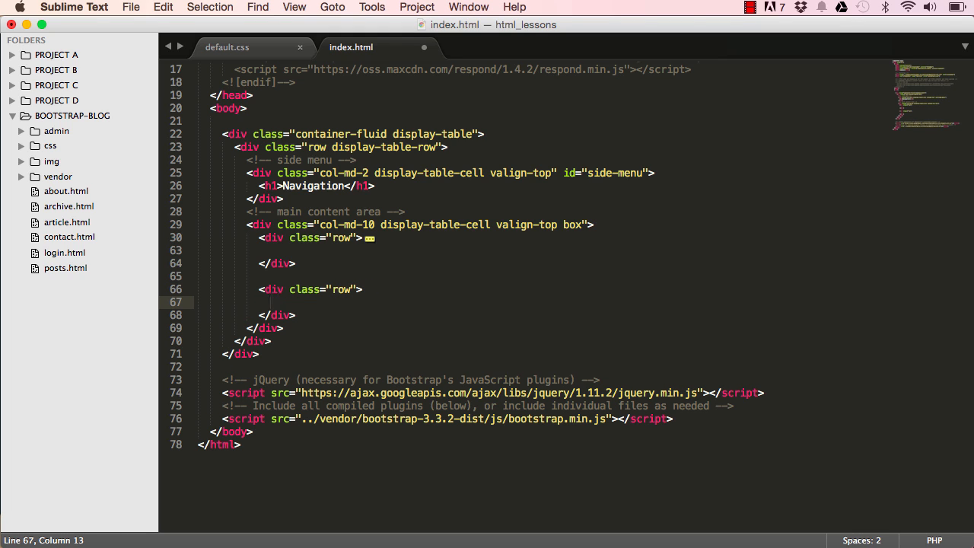
type("<footer></footer>")
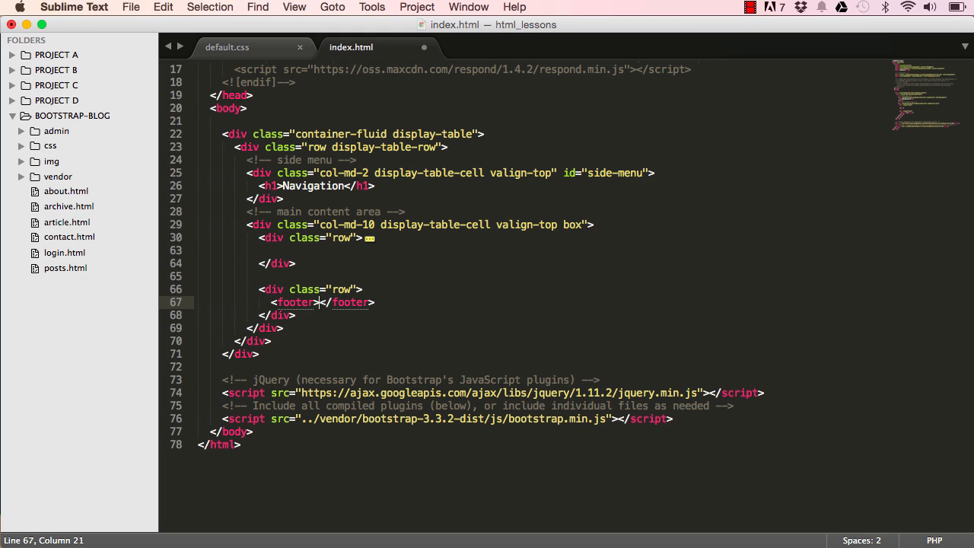
key("enter")
type("<div class=\"\"></div>")
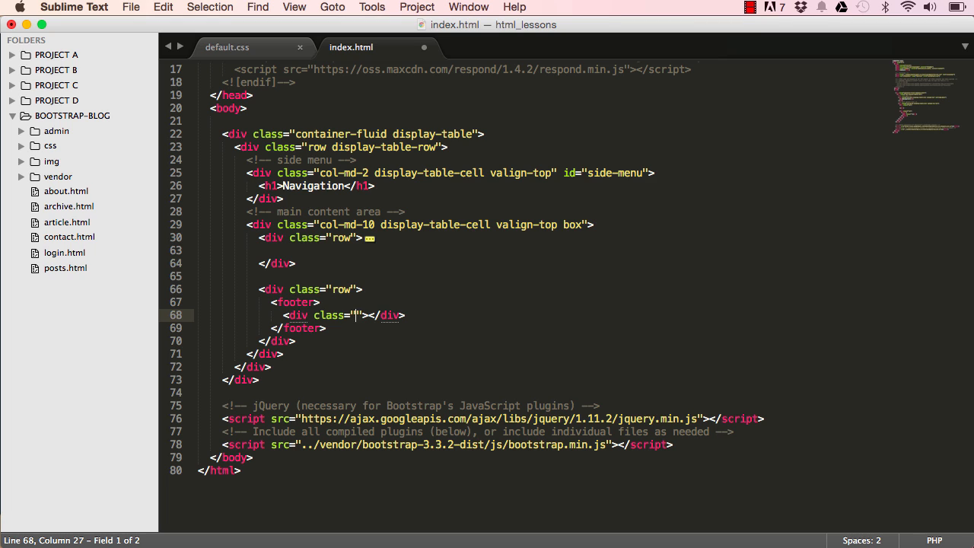
Make the footer div pull-left with <b>Copyright</b>&copy; 2015
type("pu")
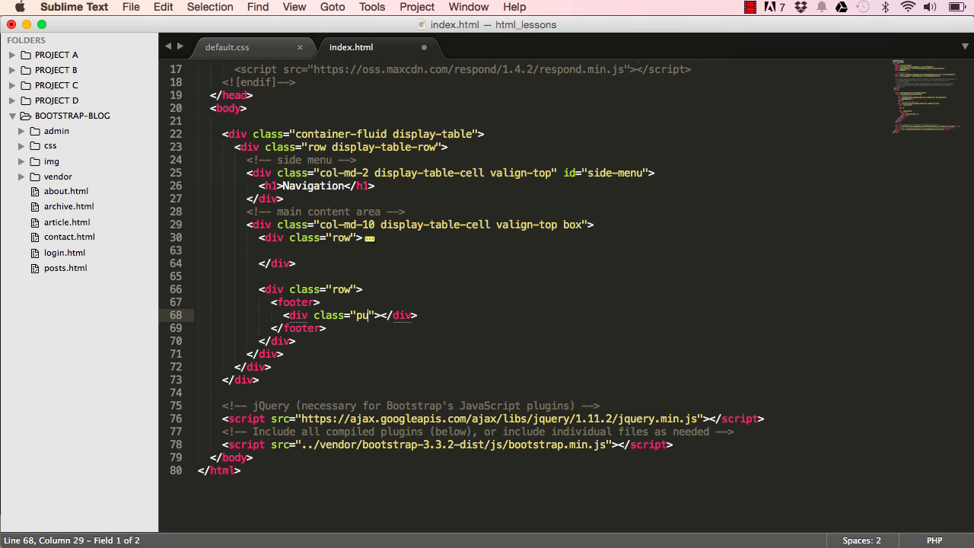
type("ll-left")
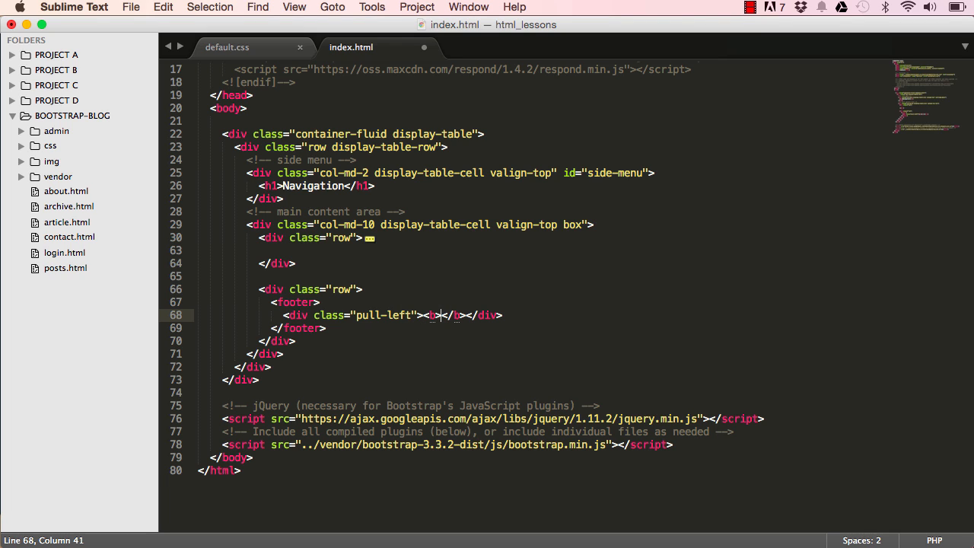
type("Copyr")
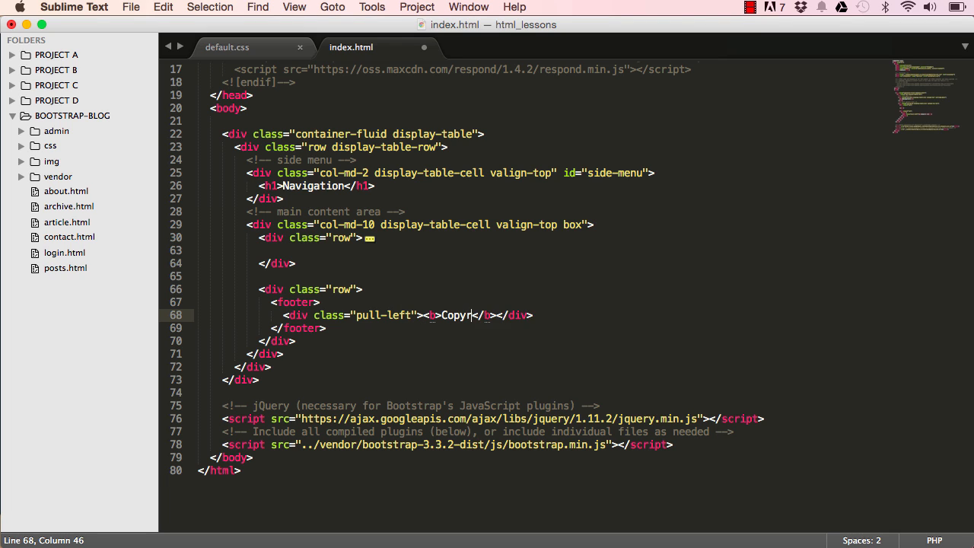
type("ight")
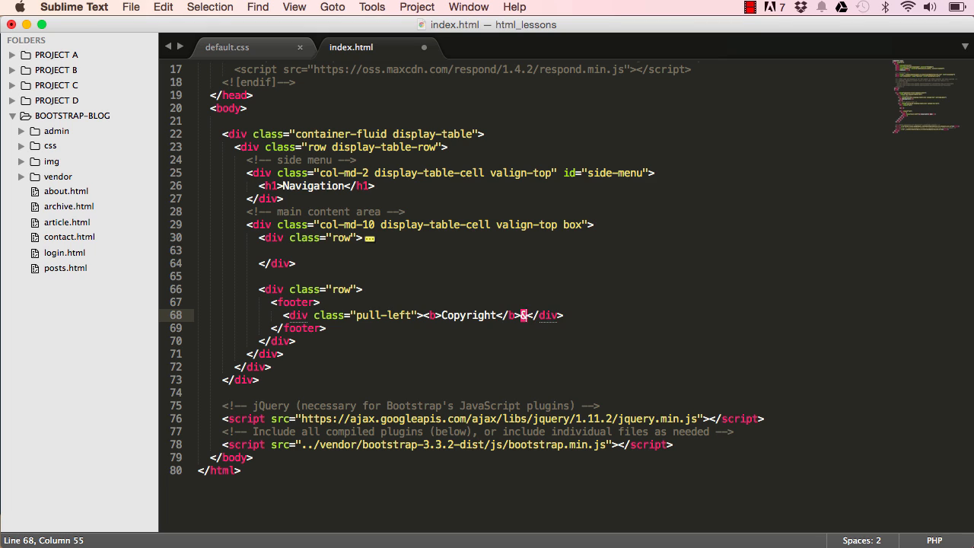
type("copy;")
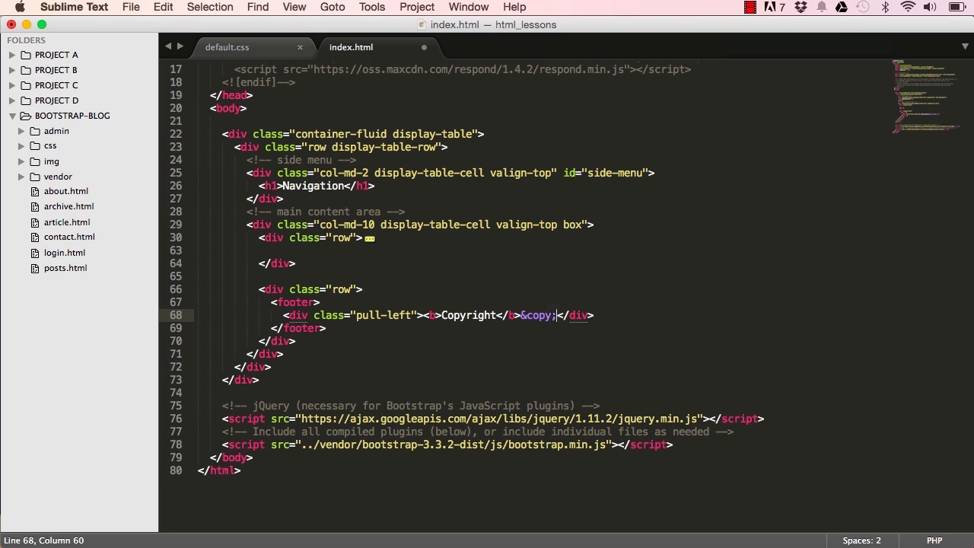
type("201")
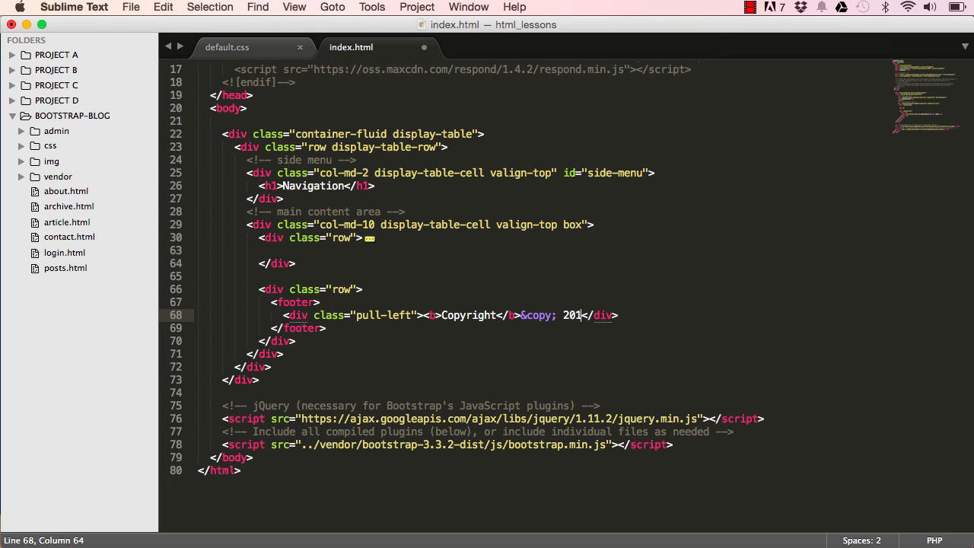
type("5")
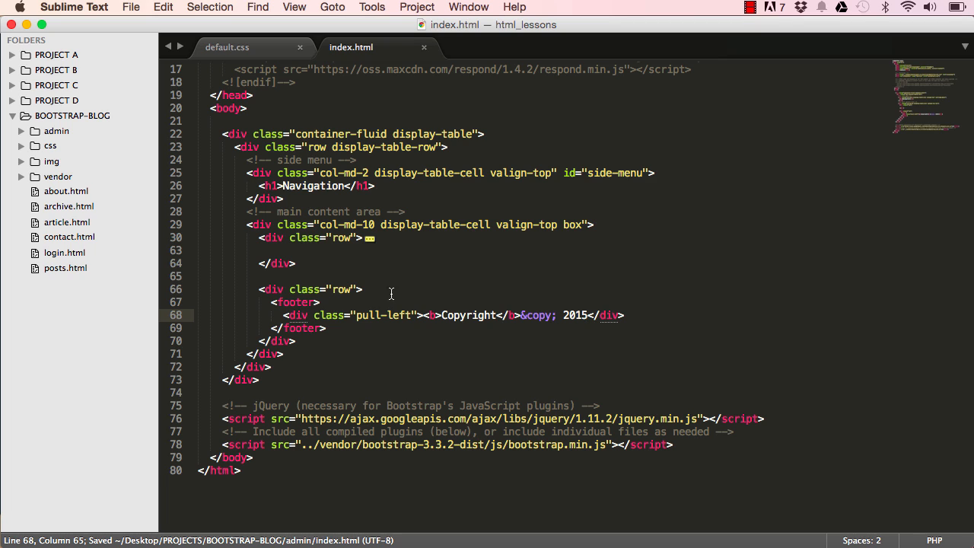
Add a pull-right div reading "admin system" and save index.html
key("enter")
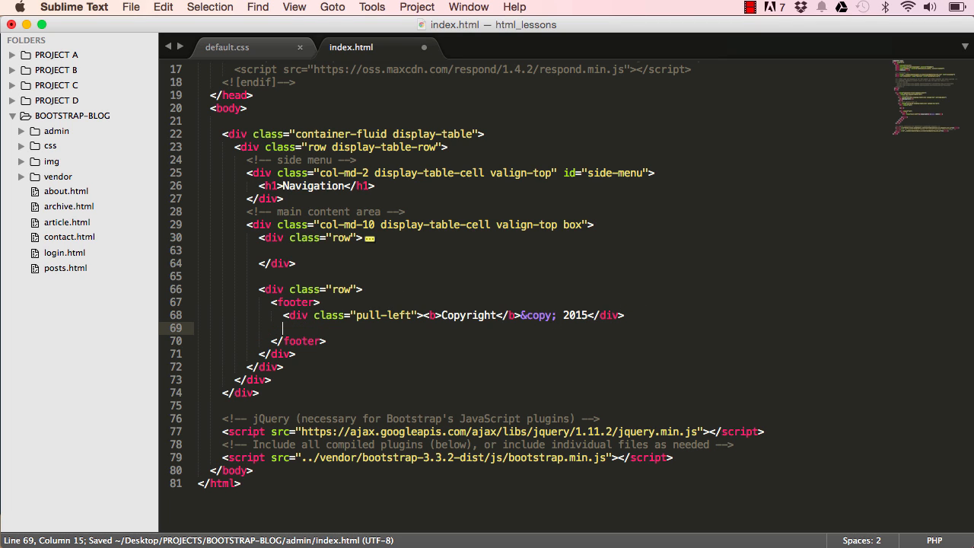
type("<div></div>")
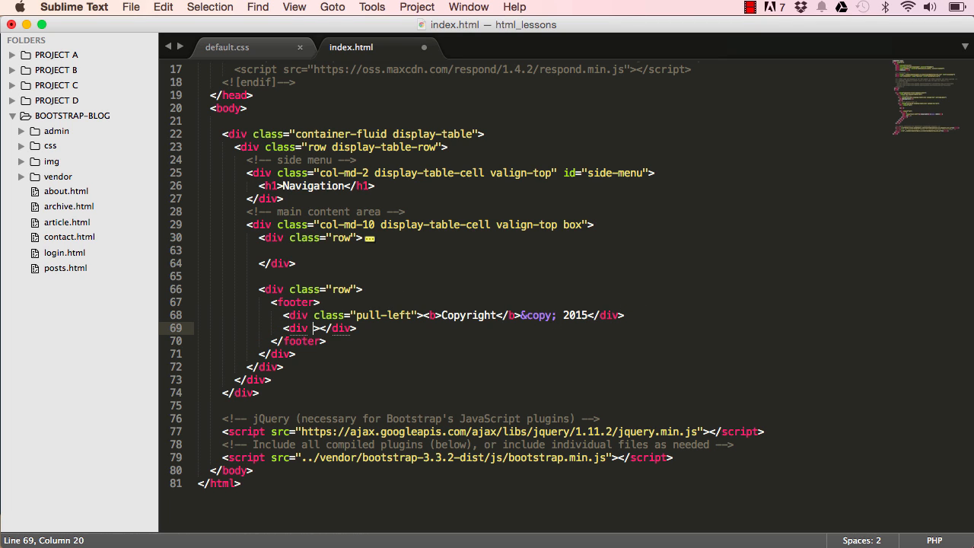
type("class=\"pul\"")
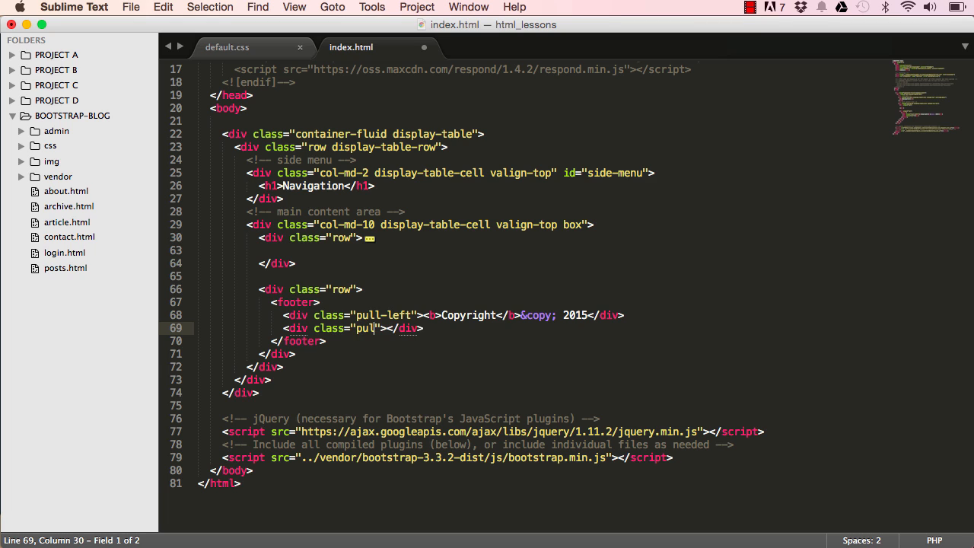
type("-right")
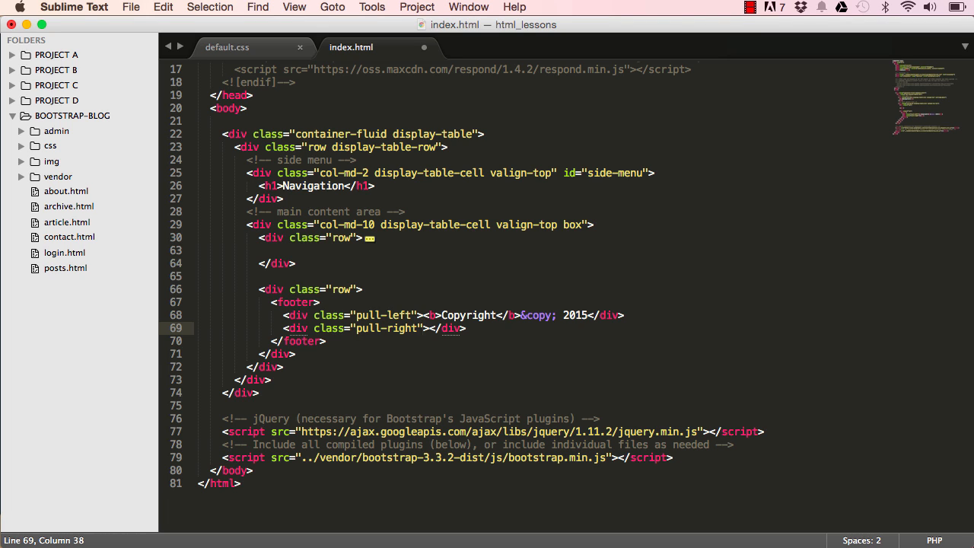
type("admin system")
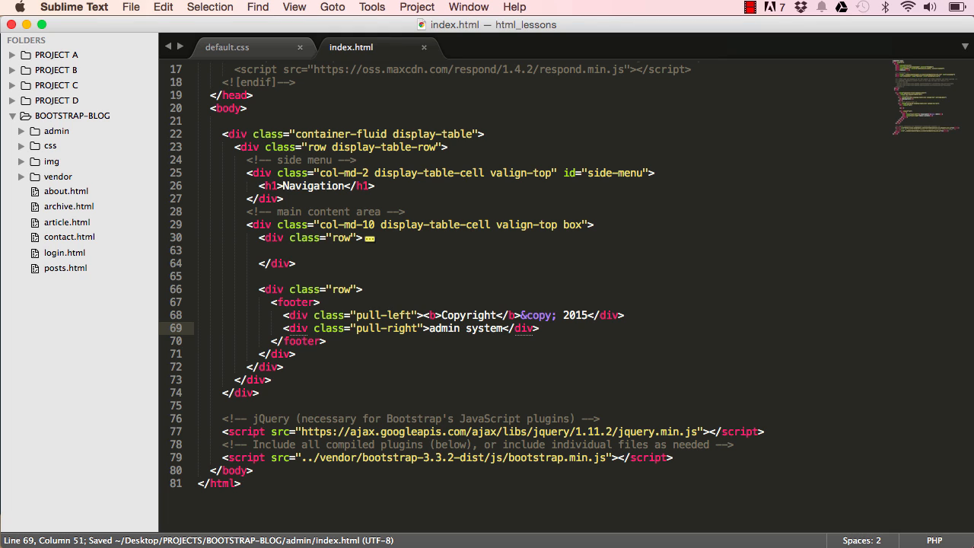
Refresh the Admin tab in Chrome to view the new footer
left_click(276, 289)
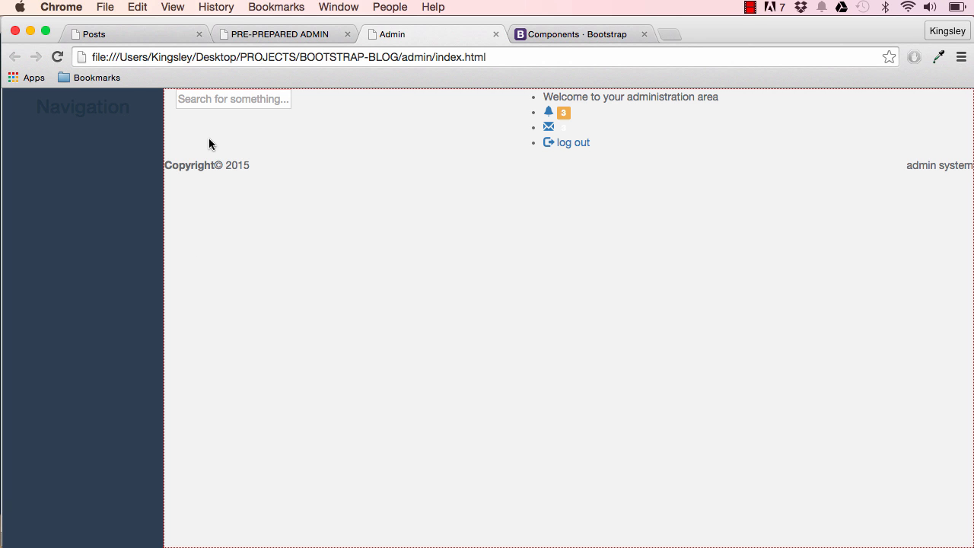
mouse_move(215, 171)
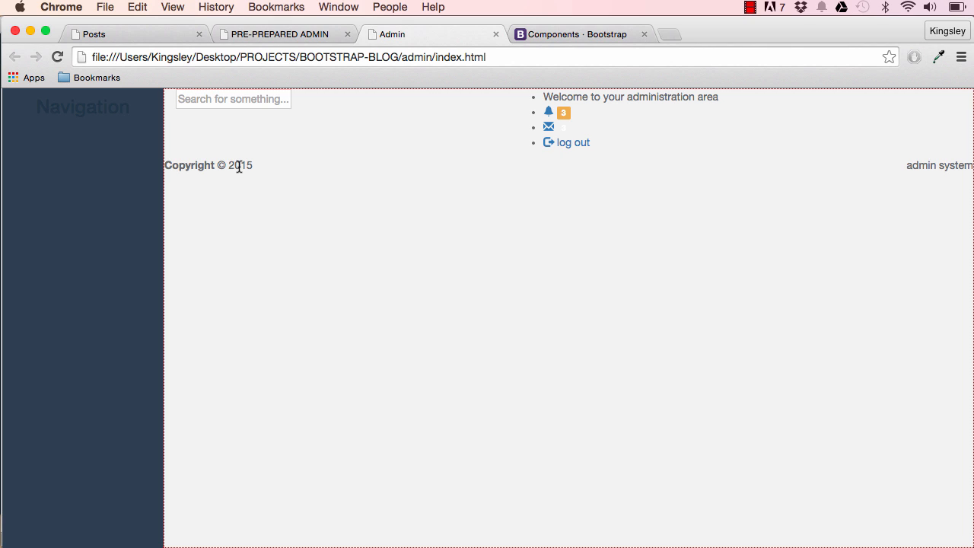
mouse_move(664, 155)
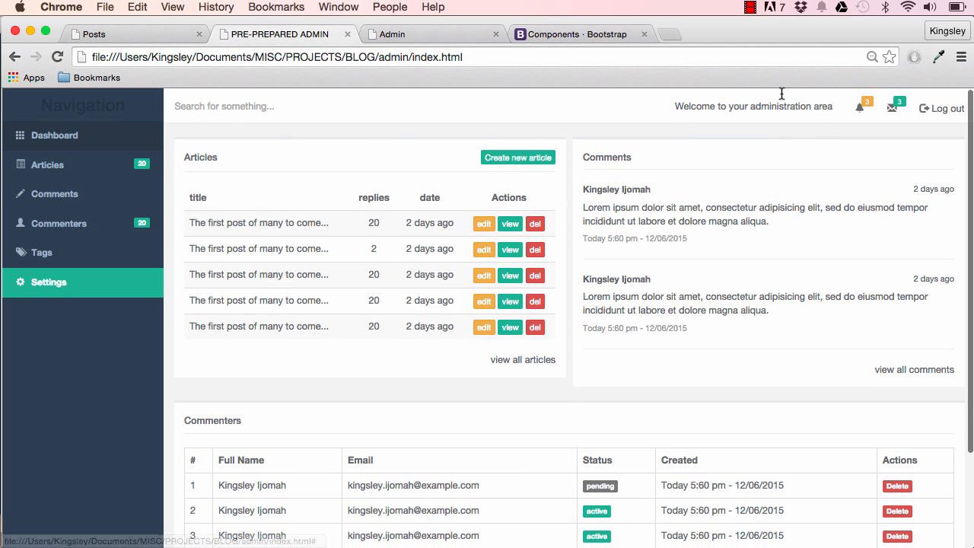
scroll("down", 3)
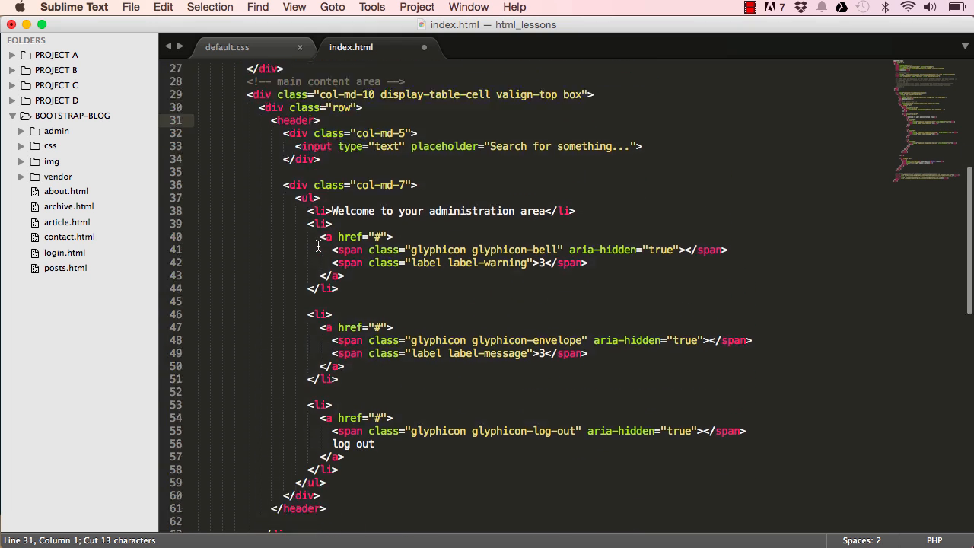
Add a space after "Copyright" inside the <b> tag and save index.html
scroll("down", 3)
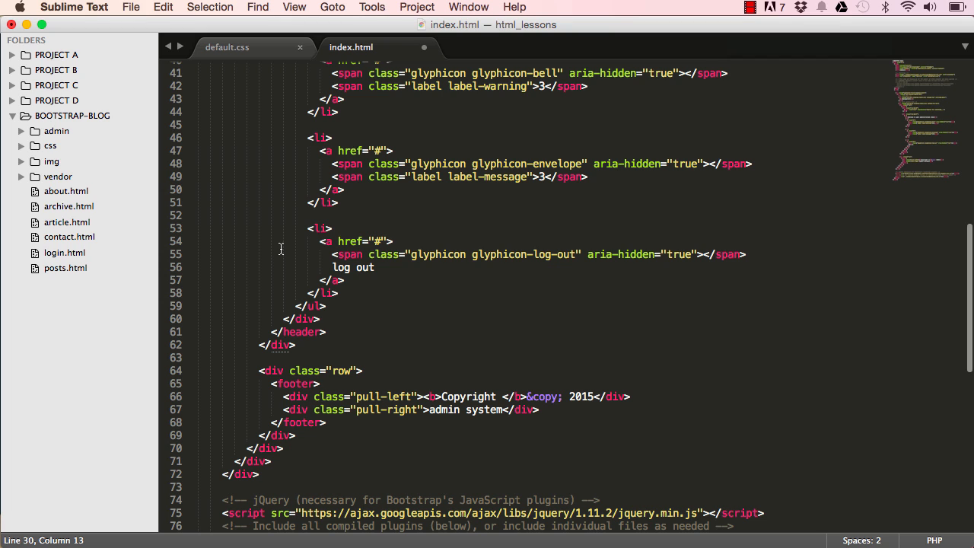
key("cmd+s")
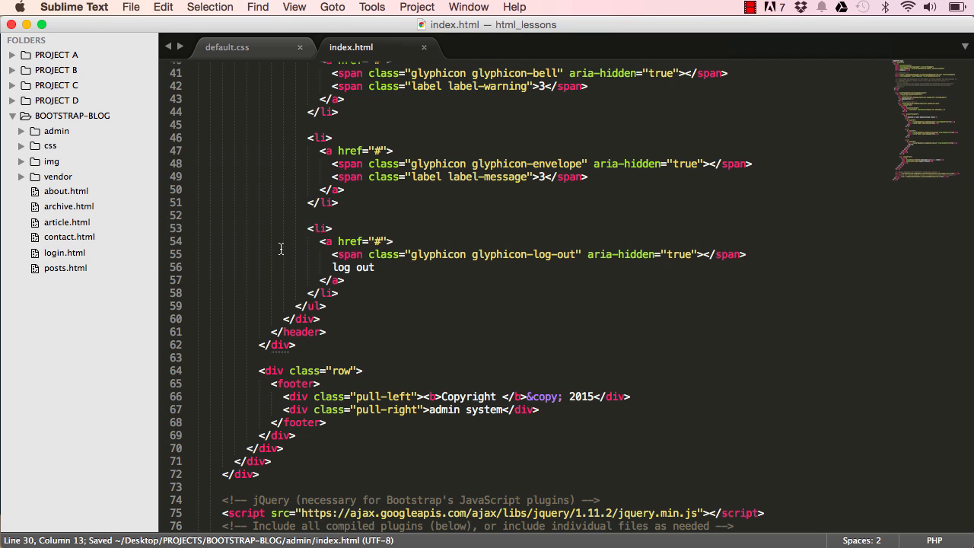